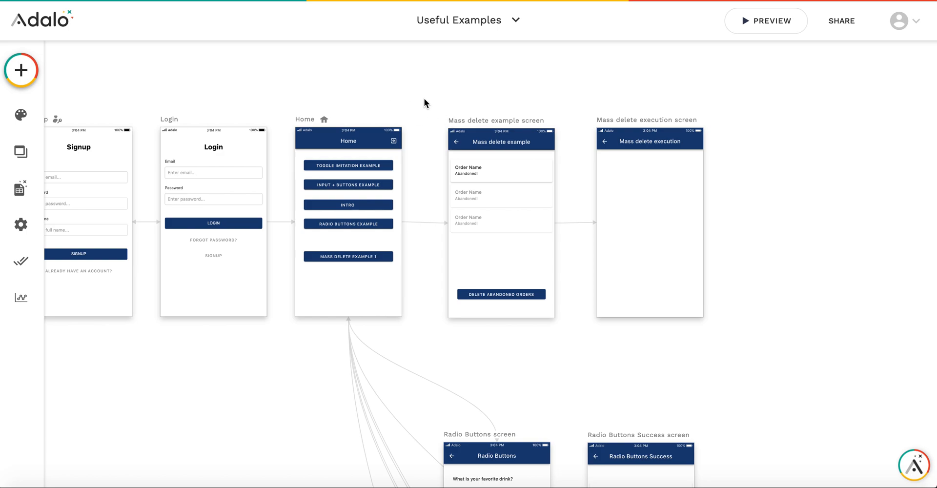
pyautogui.moveTo(420, 109)
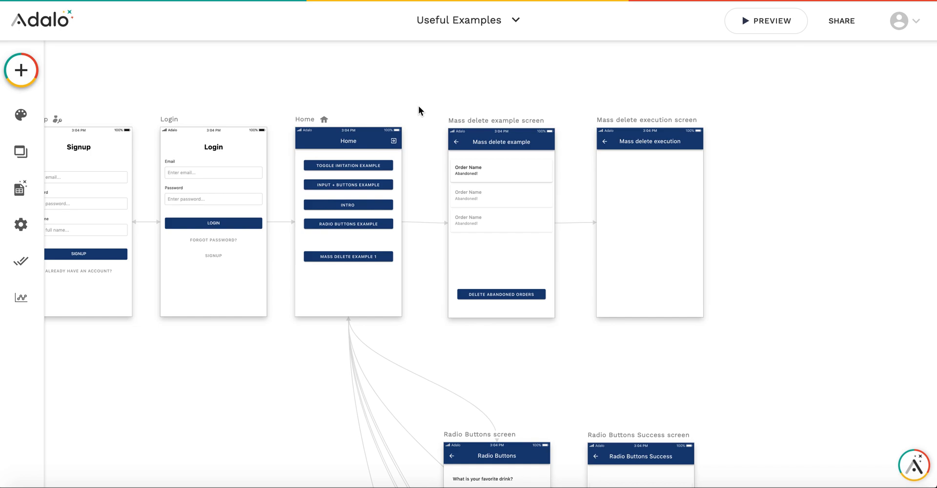
pyautogui.moveTo(402, 91)
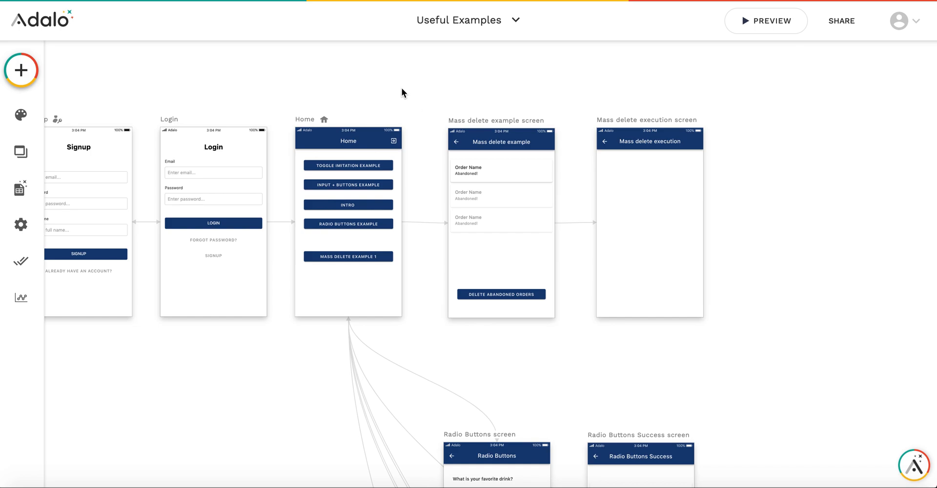
pyautogui.moveTo(371, 138)
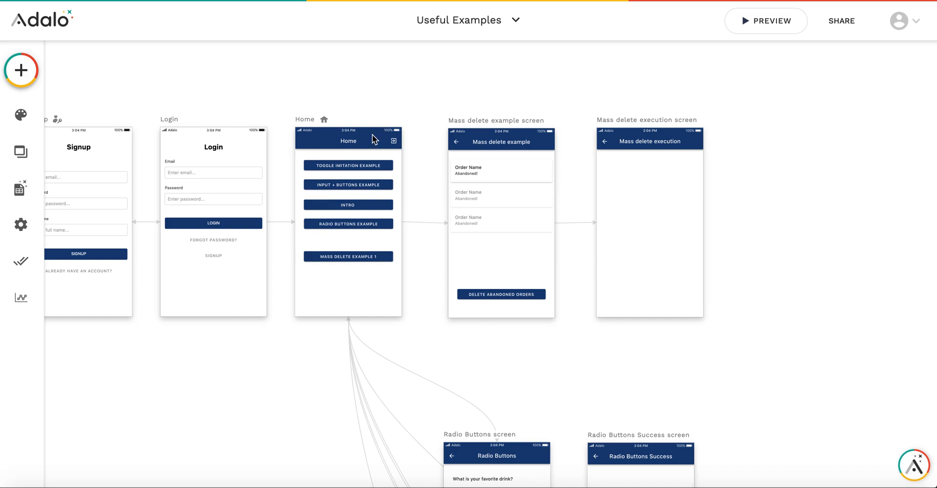
pyautogui.moveTo(426, 104)
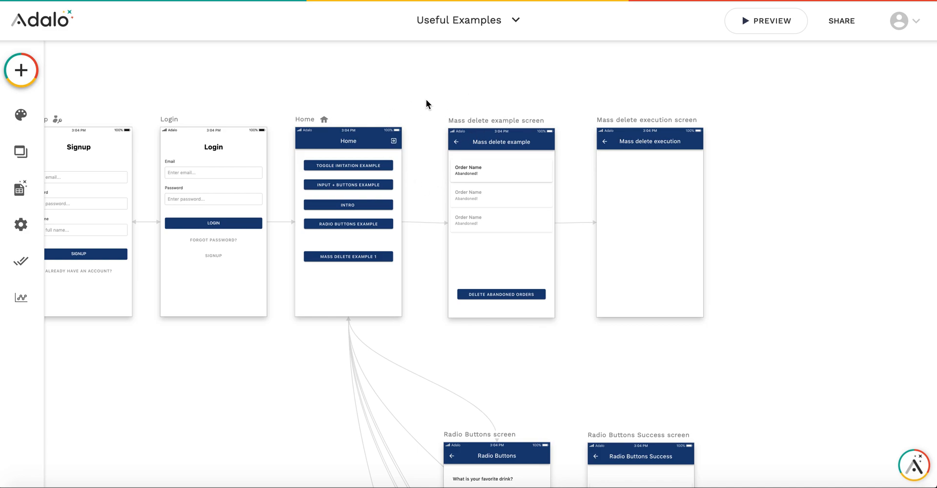
pyautogui.moveTo(41, 198)
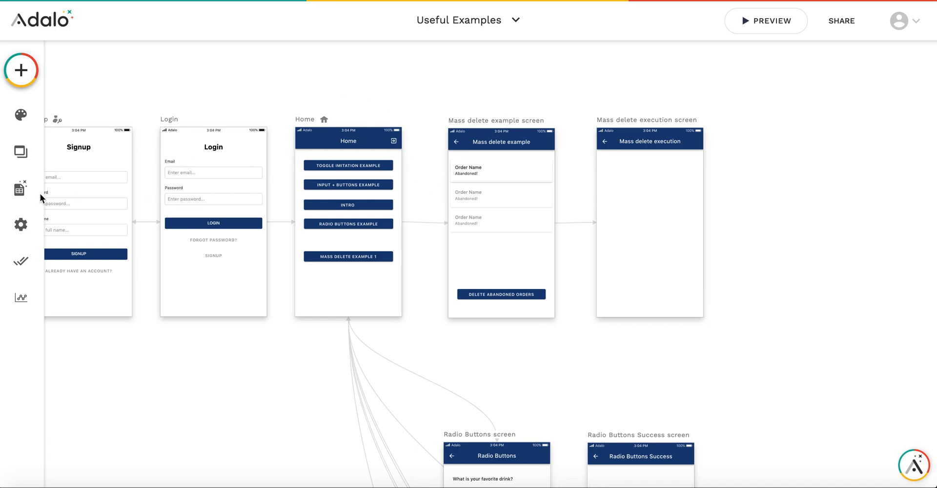
pyautogui.moveTo(266, 265)
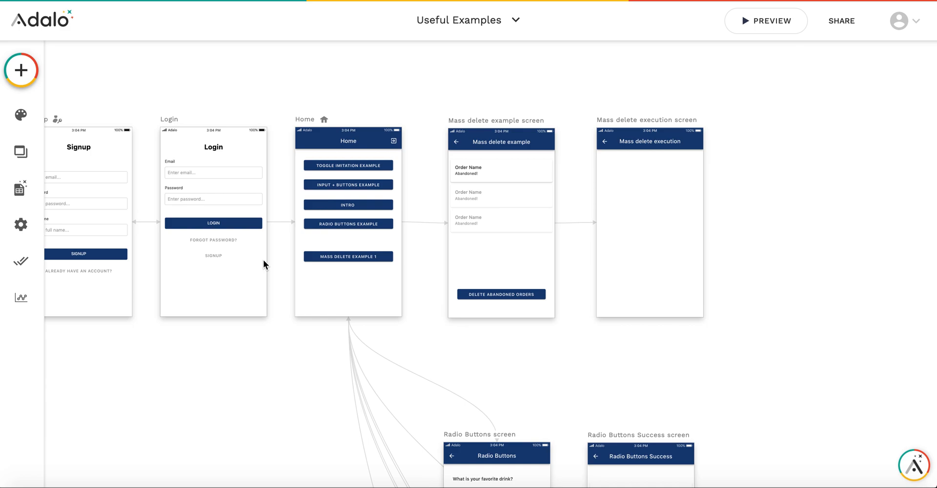
pyautogui.moveTo(418, 228)
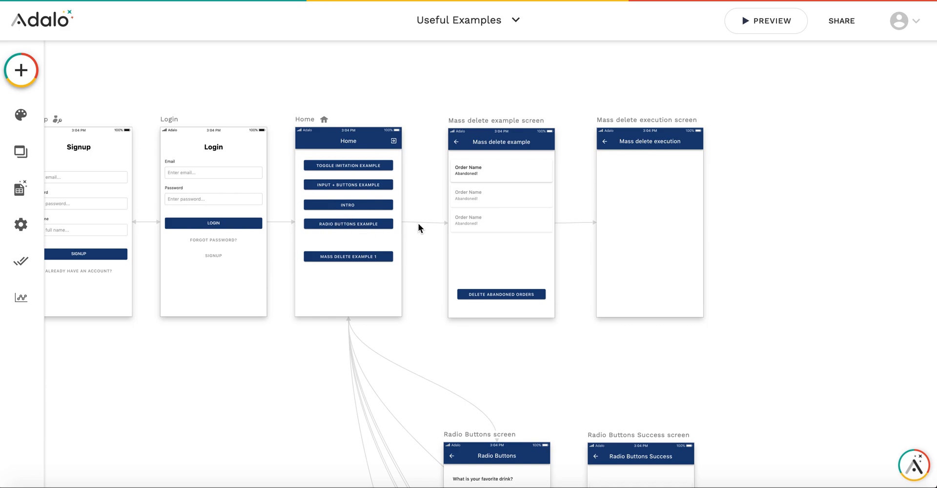
pyautogui.moveTo(392, 204)
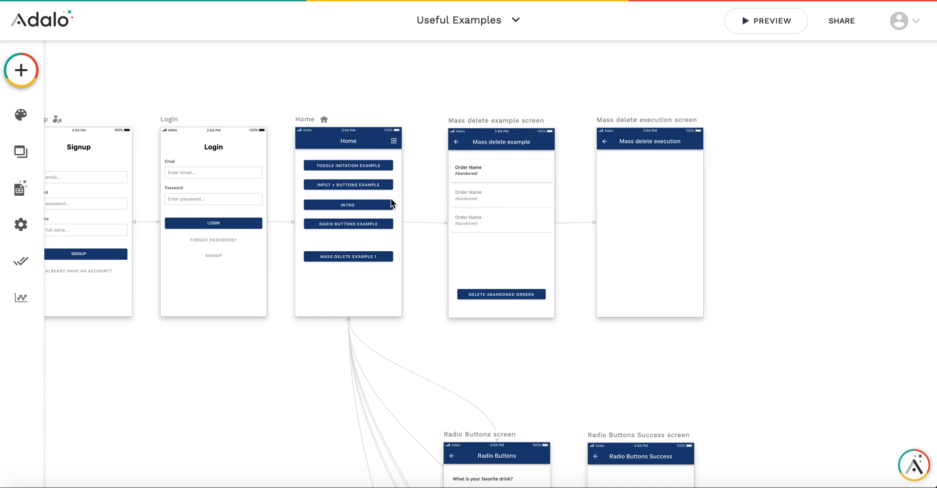
pyautogui.moveTo(410, 209)
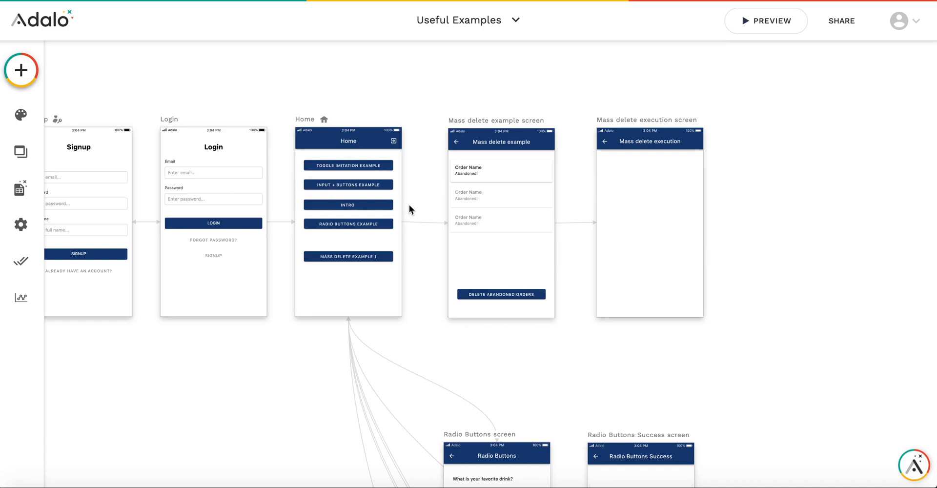
pyautogui.moveTo(424, 199)
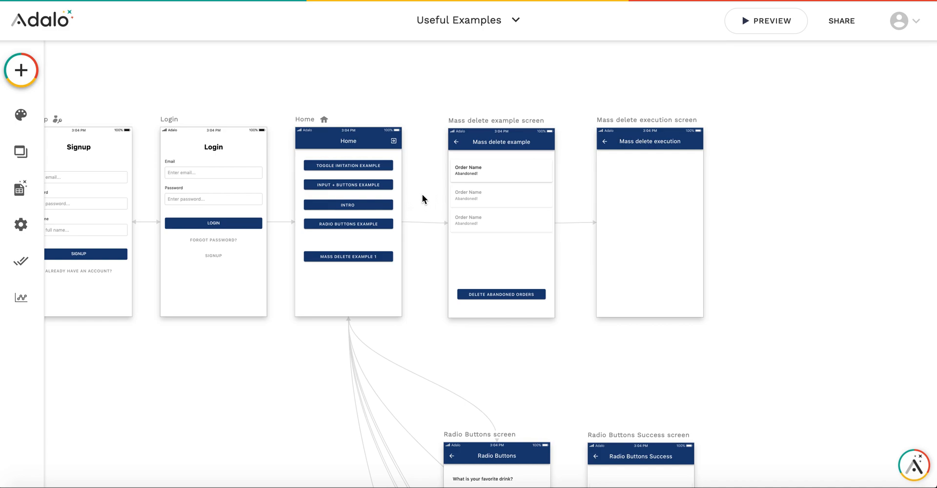
pyautogui.moveTo(422, 202)
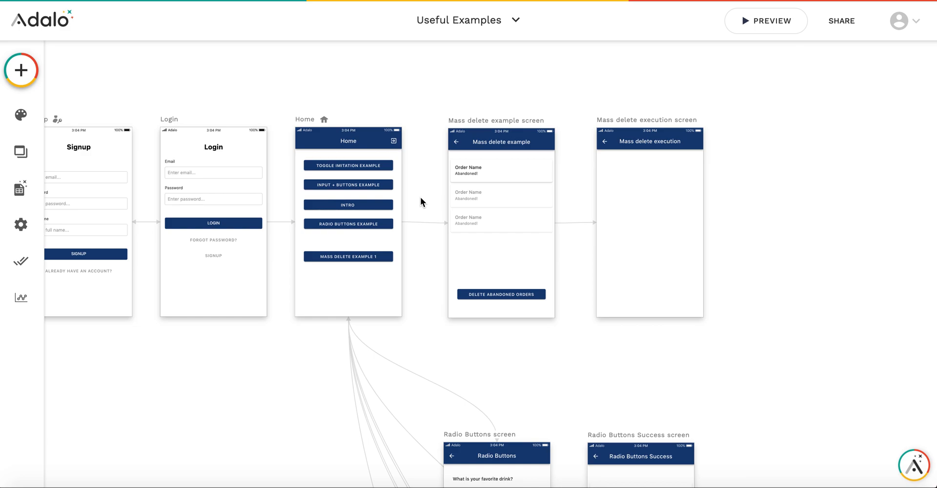
pyautogui.moveTo(18, 182)
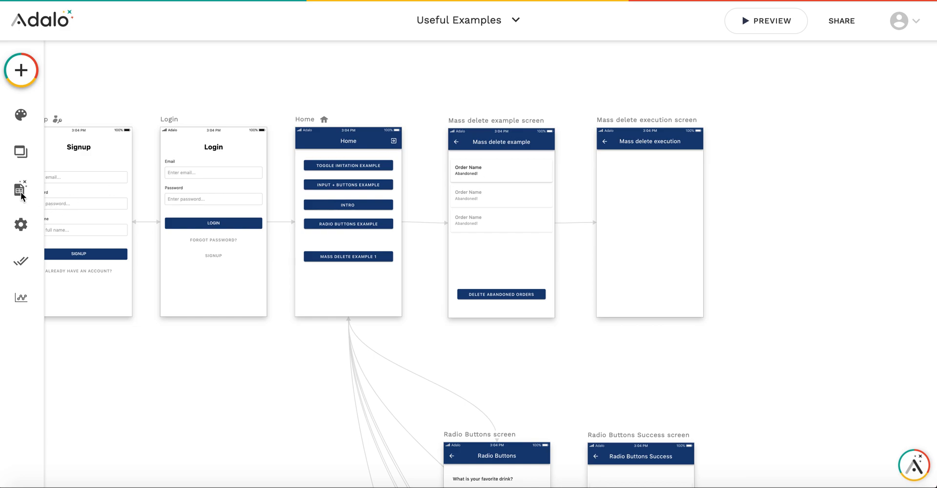
# Review the Orders collection's properties, then show OrderItems with Item Name and Order
pyautogui.click(20, 189)
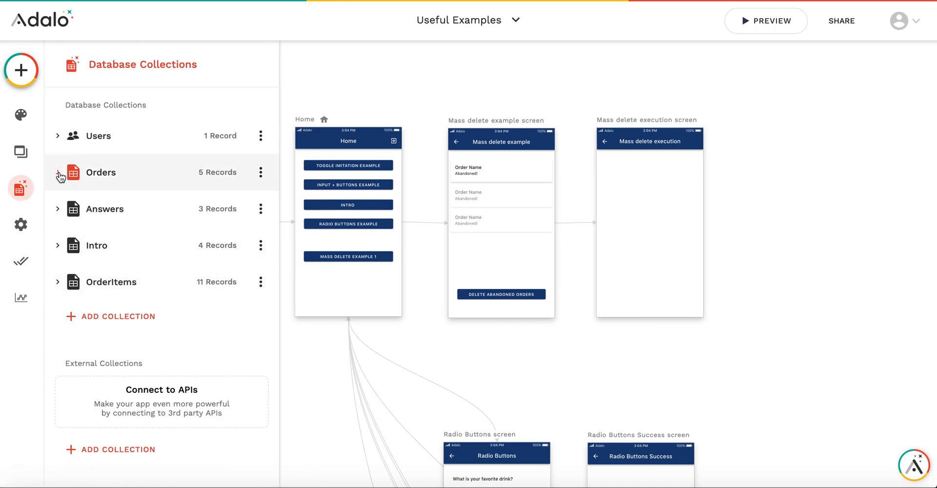
pyautogui.click(58, 172)
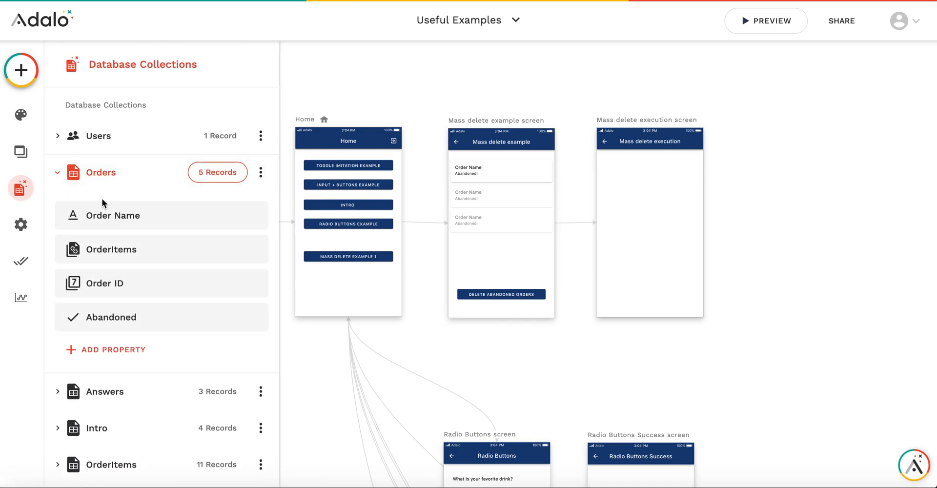
pyautogui.moveTo(190, 278)
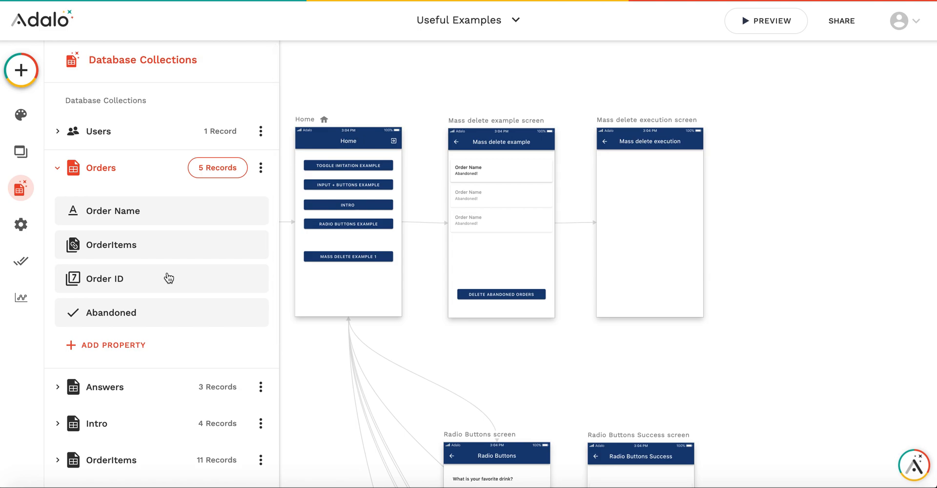
pyautogui.scroll(-3)
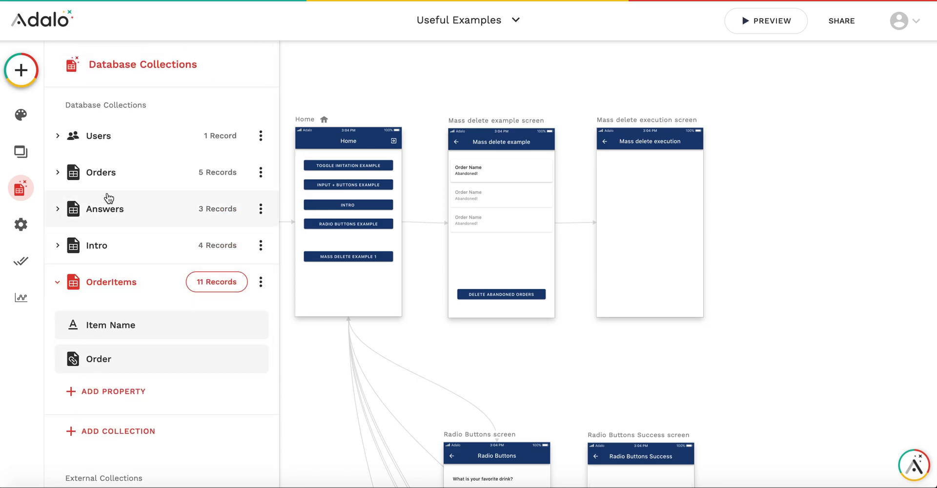
pyautogui.moveTo(156, 342)
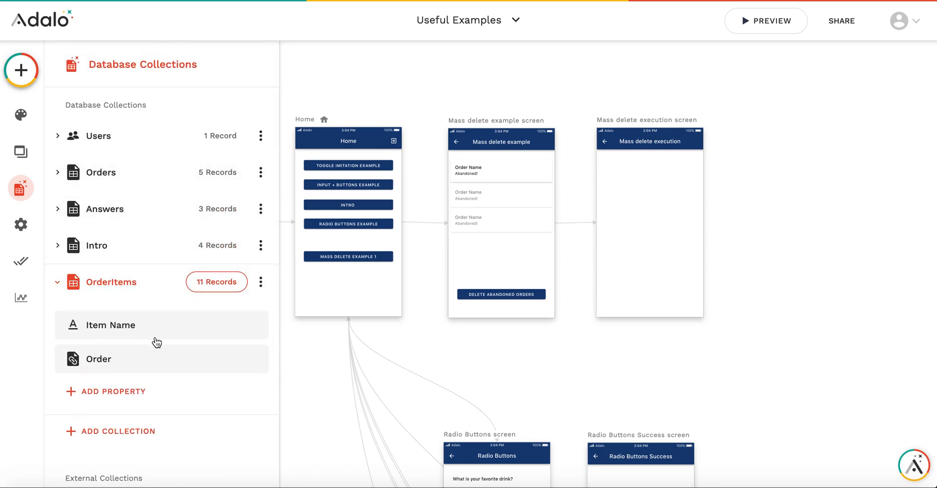
pyautogui.moveTo(181, 202)
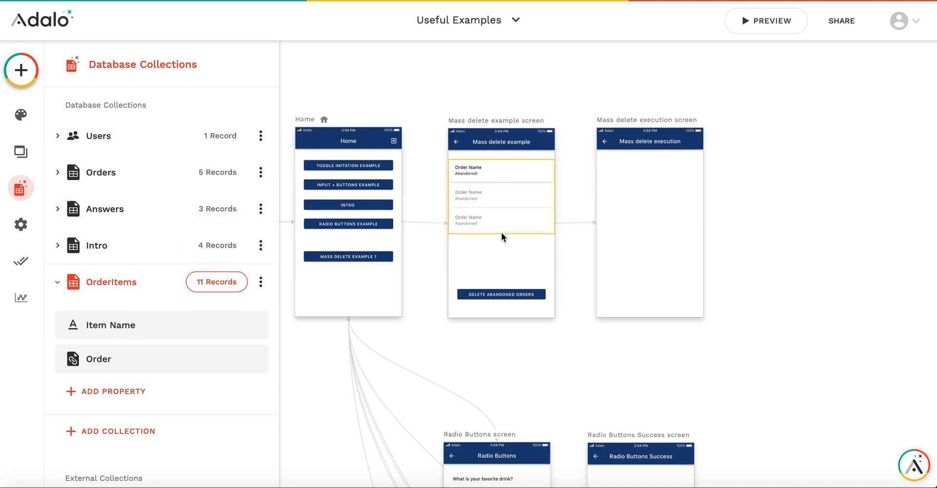
pyautogui.moveTo(495, 221)
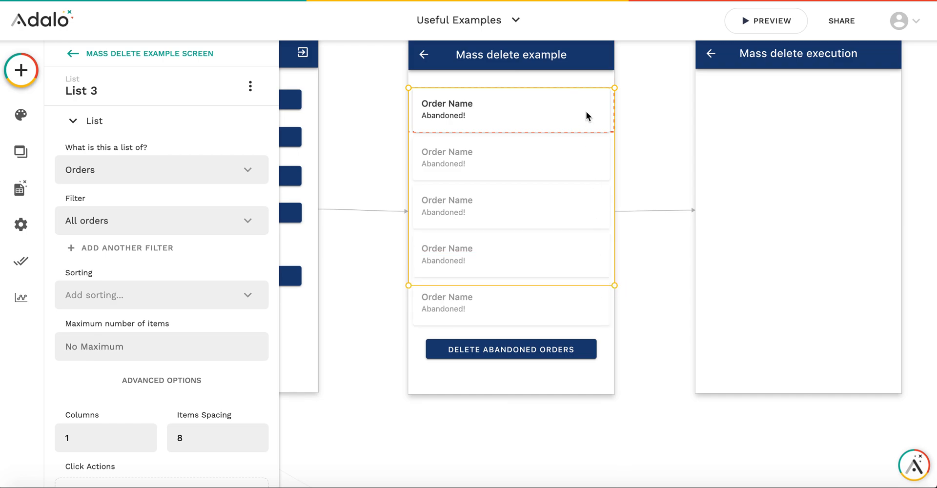
pyautogui.moveTo(439, 120)
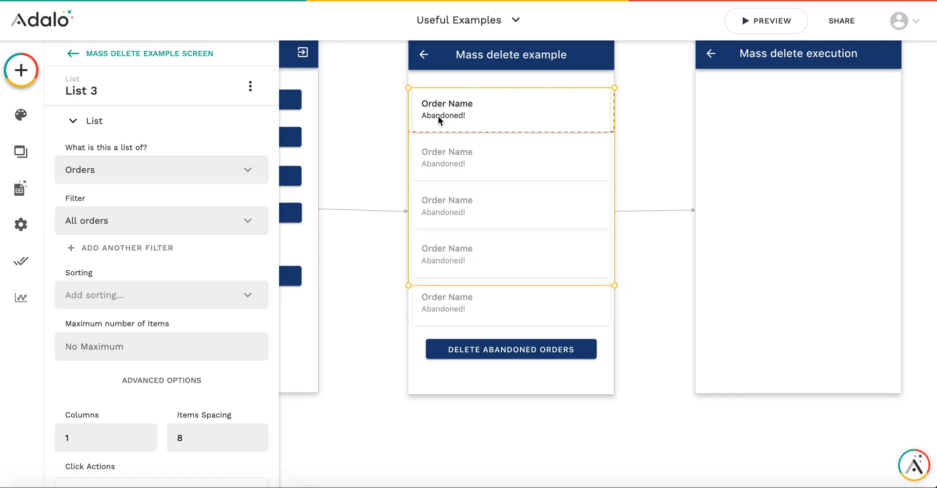
pyautogui.moveTo(177, 164)
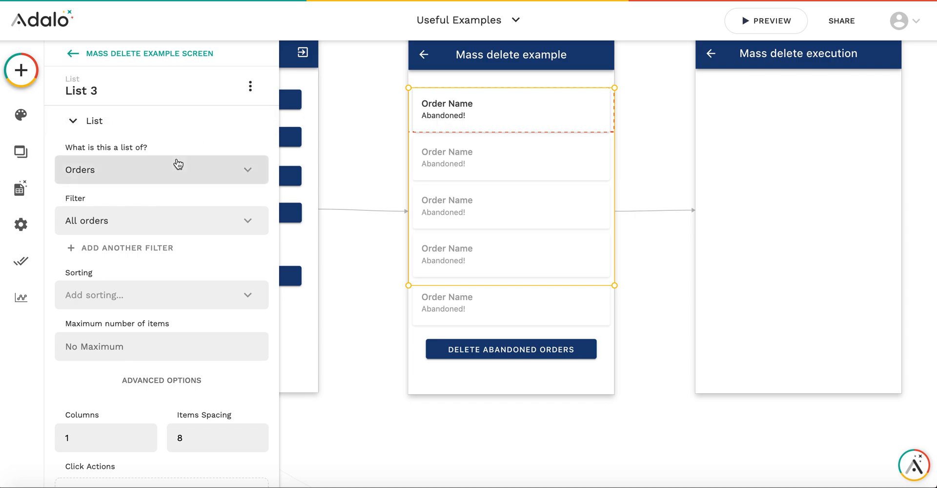
pyautogui.moveTo(266, 176)
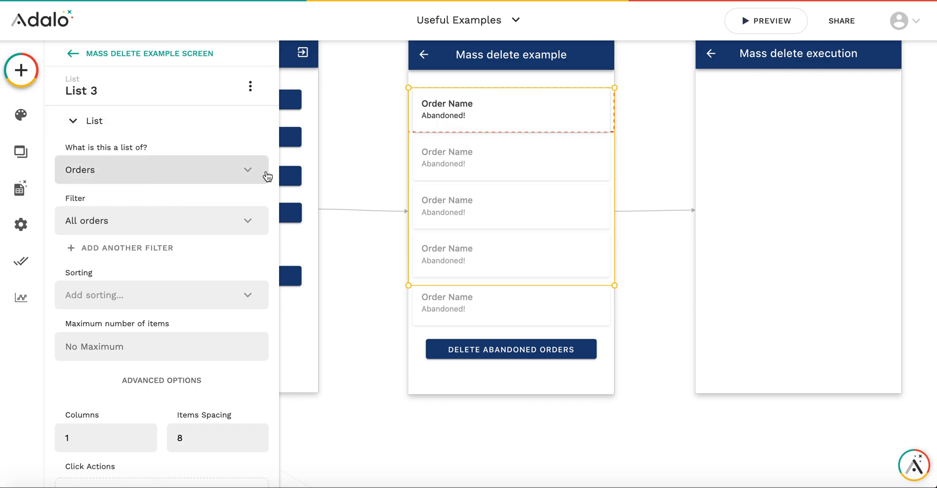
pyautogui.moveTo(459, 138)
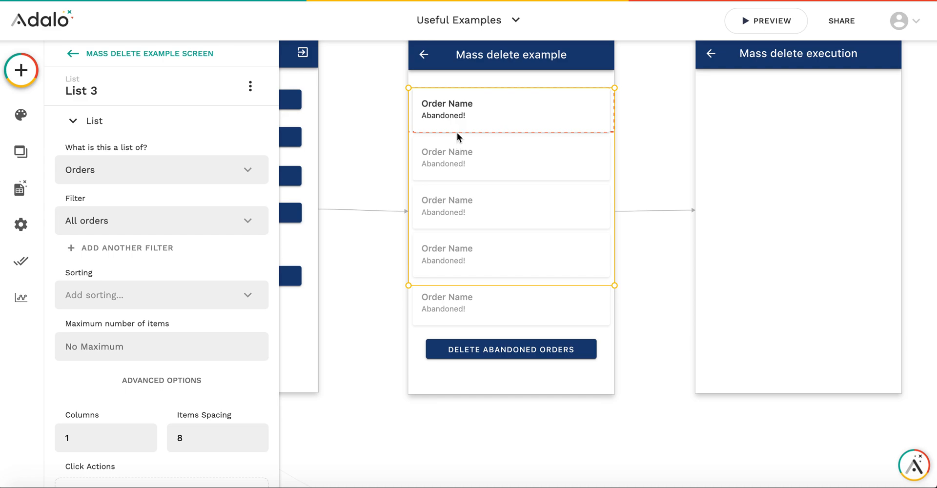
# Remove the Abandoned! text from the order list rows, leaving only Order Name
pyautogui.click(443, 116)
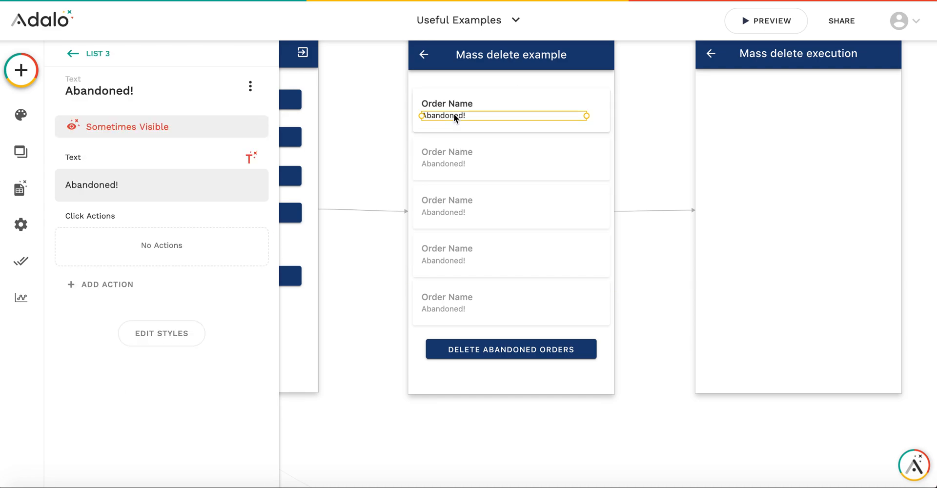
pyautogui.click(21, 189)
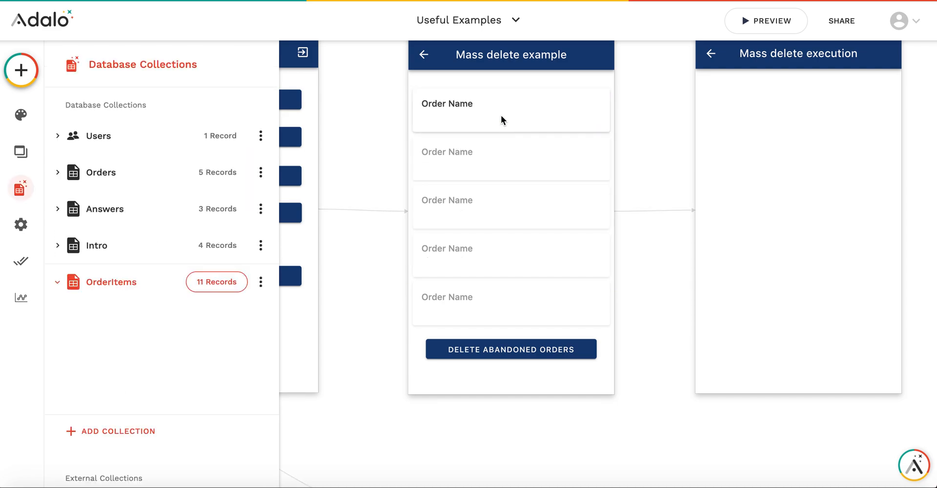
pyautogui.click(503, 116)
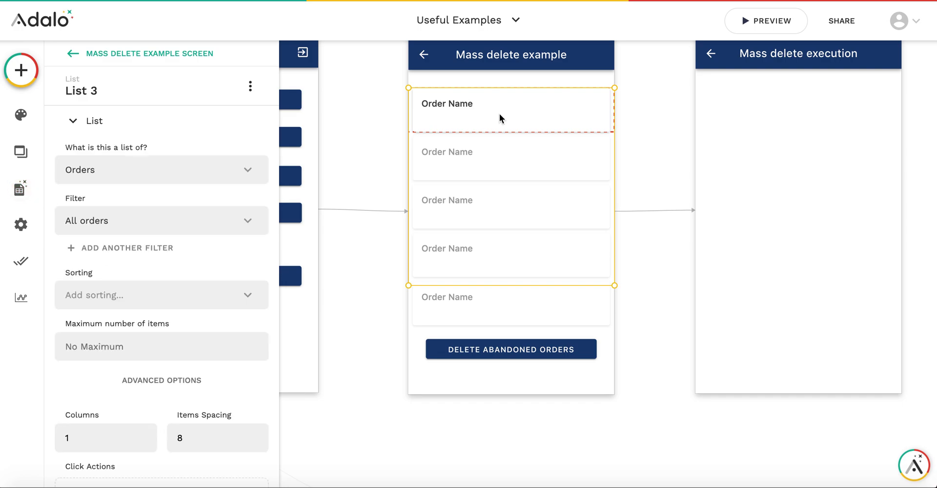
pyautogui.moveTo(177, 67)
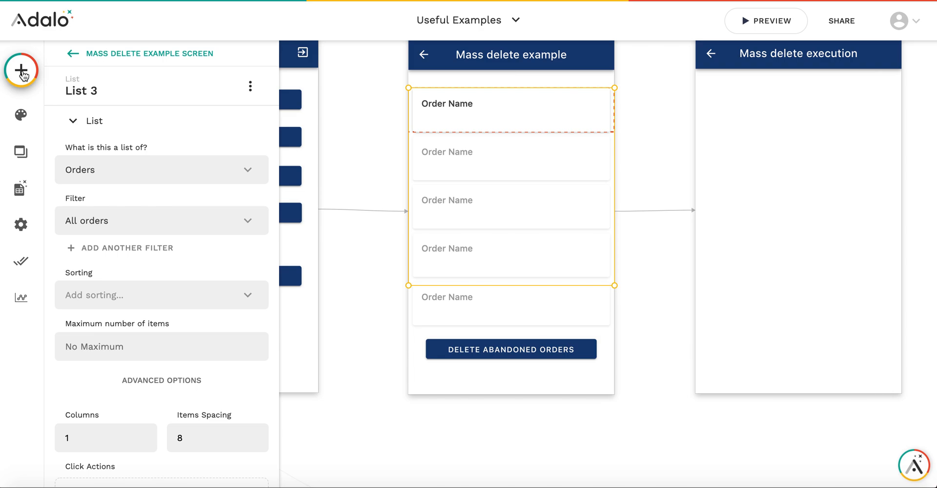
# Add a text element to the order card and convert it into a nested list
pyautogui.click(20, 74)
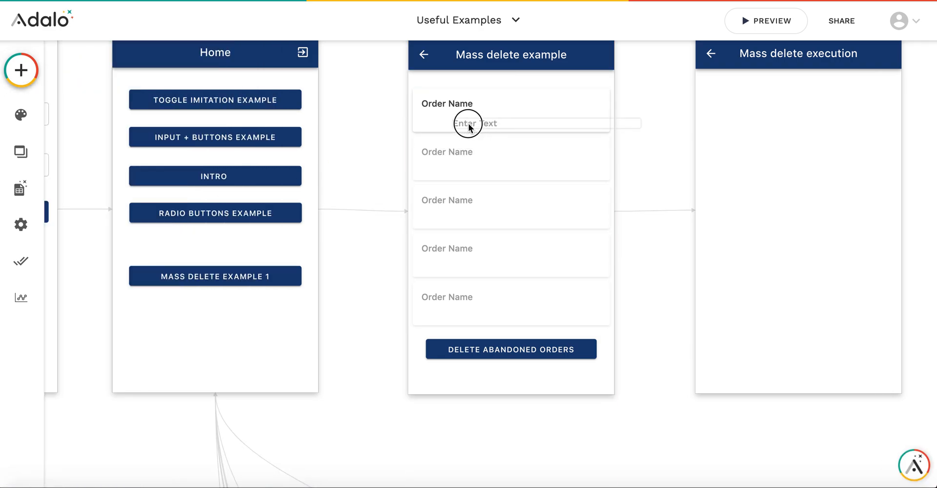
pyautogui.click(469, 123)
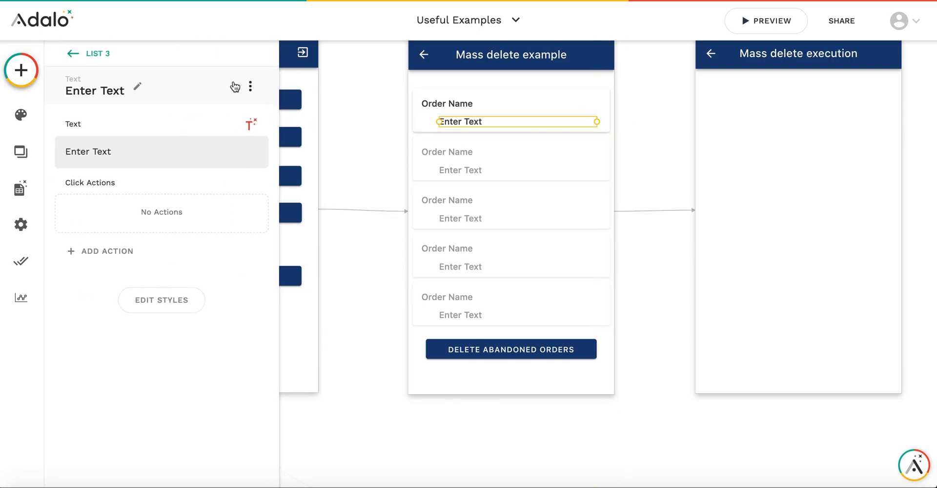
pyautogui.click(250, 86)
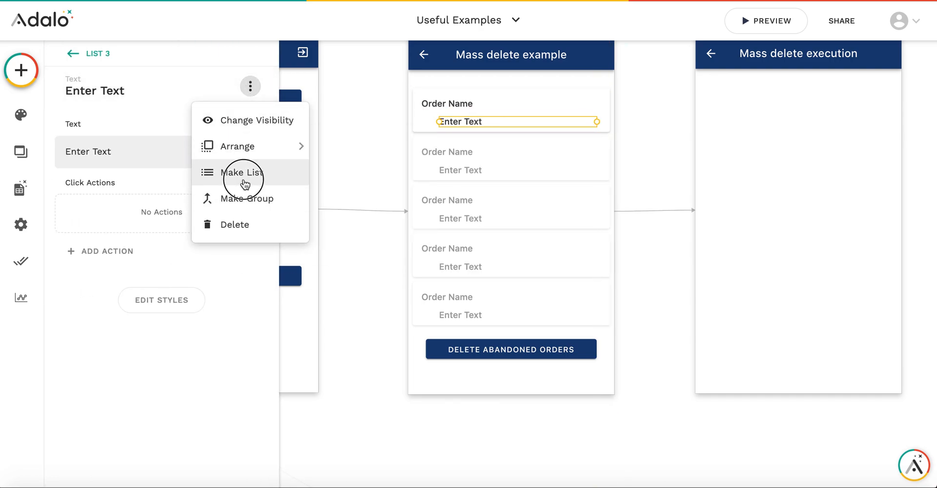
pyautogui.click(242, 173)
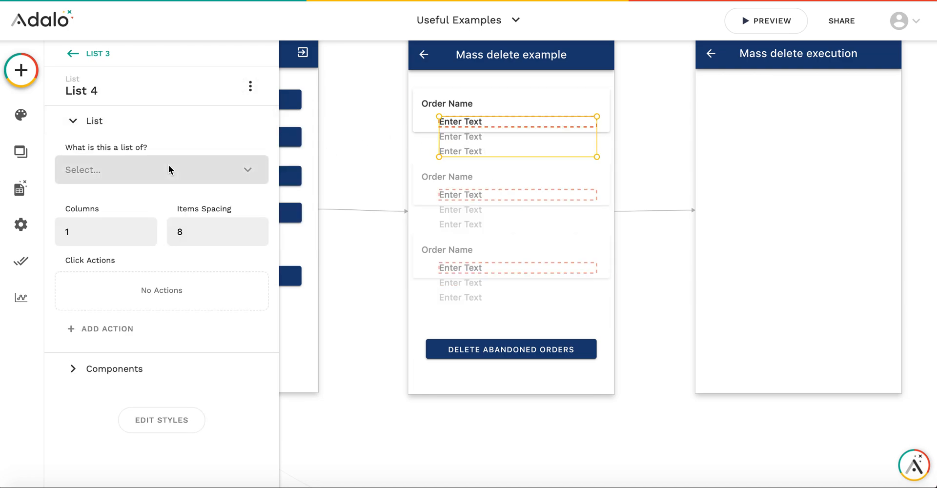
pyautogui.click(162, 169)
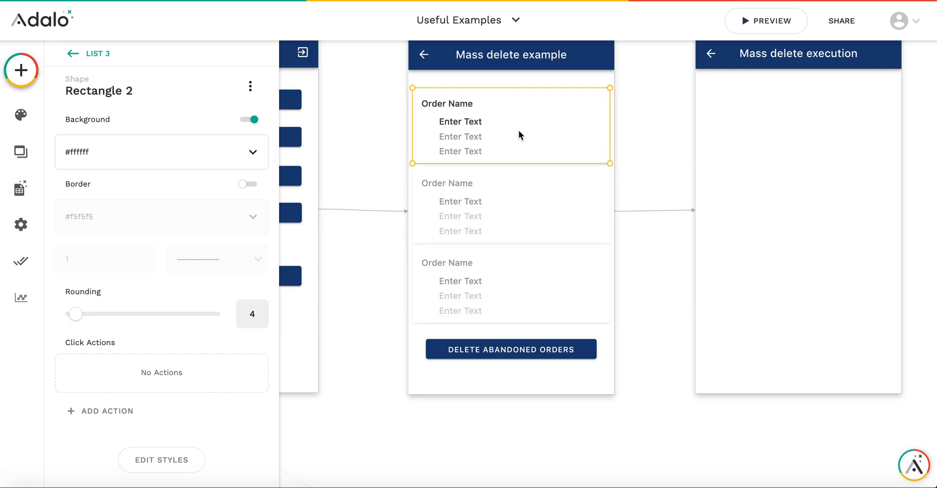
# Select the Order Name label, then deselect to close the settings panel
pyautogui.click(448, 104)
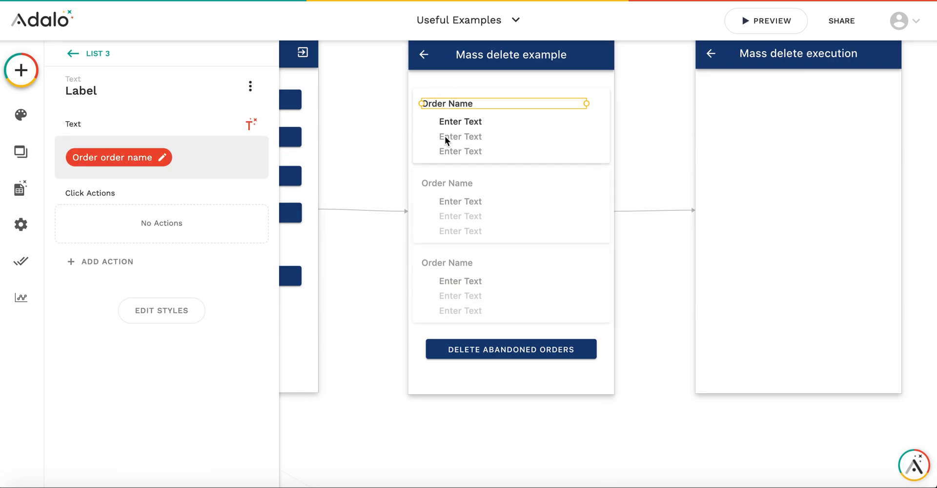
pyautogui.click(461, 137)
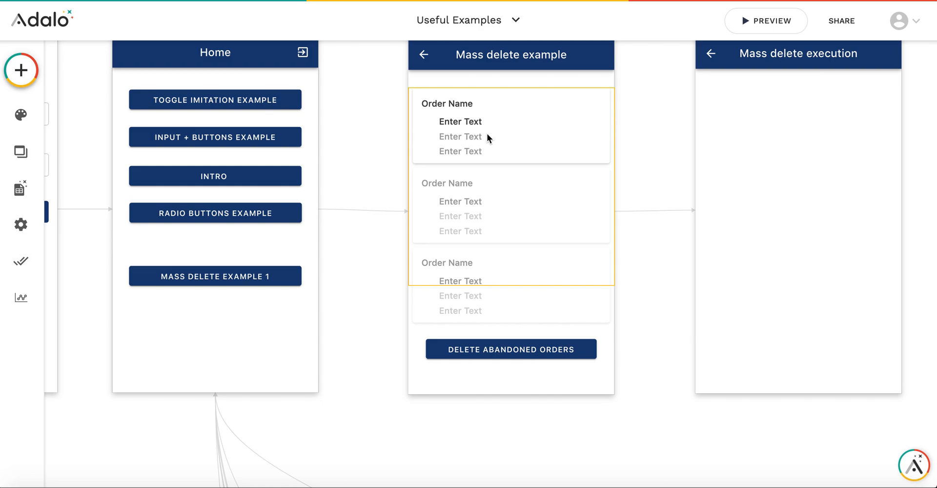
pyautogui.moveTo(496, 129)
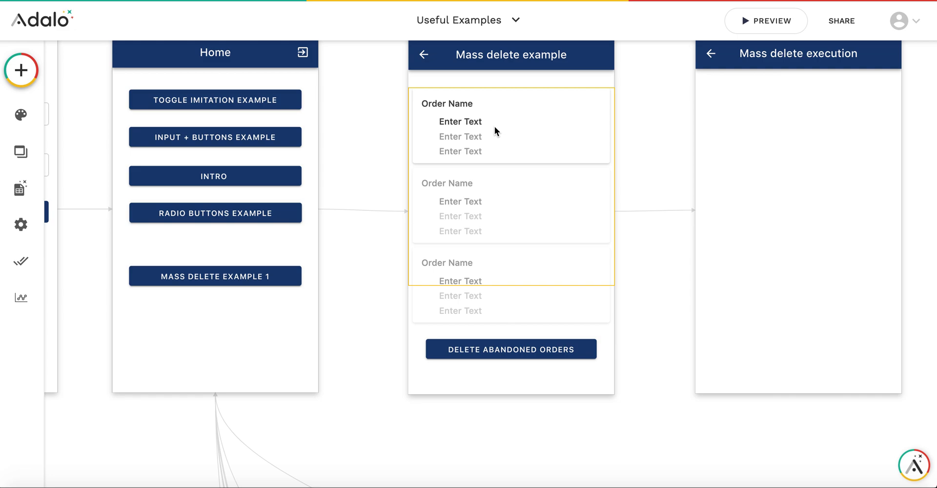
pyautogui.moveTo(21, 188)
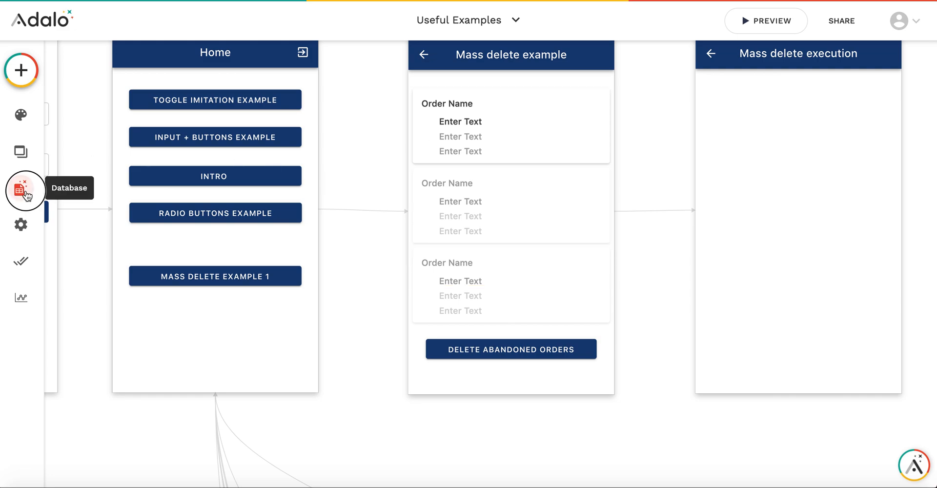
# Rename the Orders collection's Abandoned property to 'To be processed' and save it
pyautogui.click(21, 187)
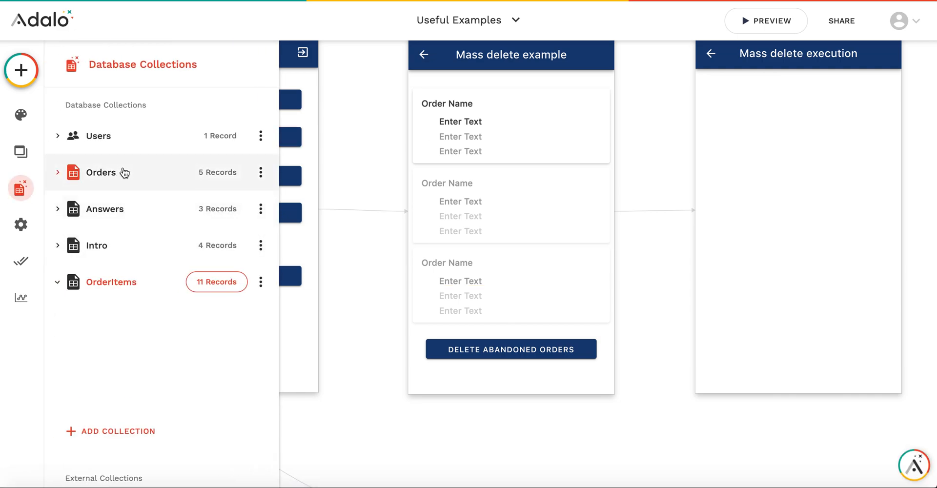
pyautogui.click(100, 172)
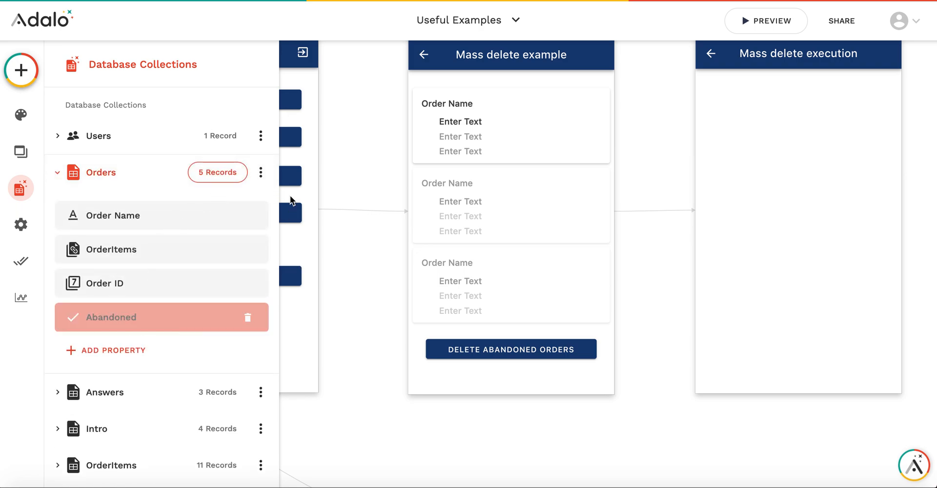
pyautogui.click(112, 317)
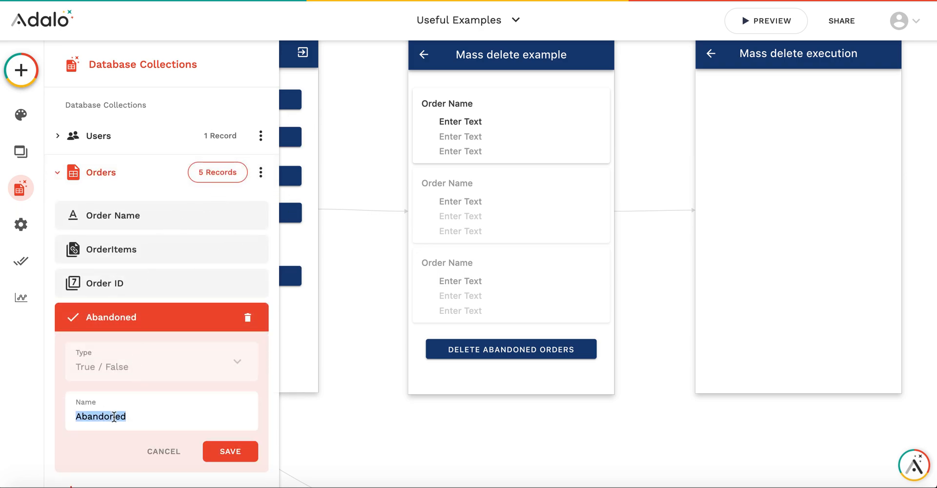
pyautogui.write('To be processed')
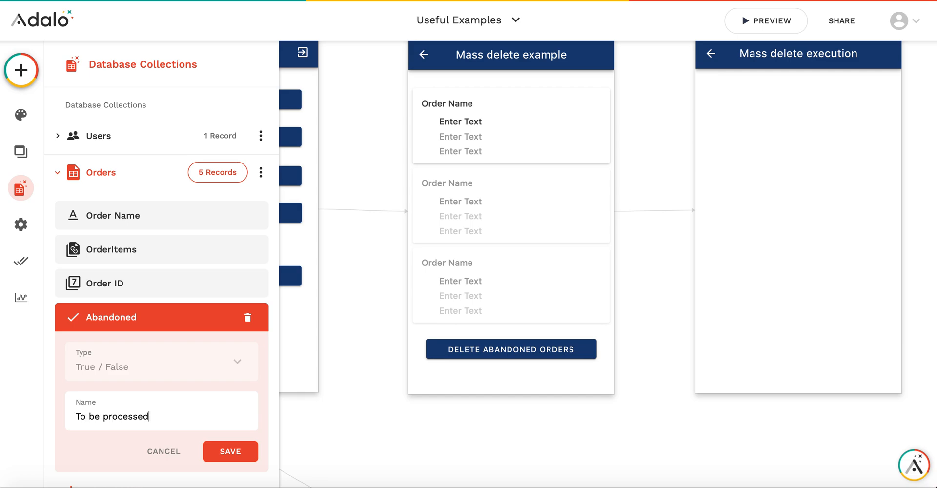
pyautogui.click(230, 451)
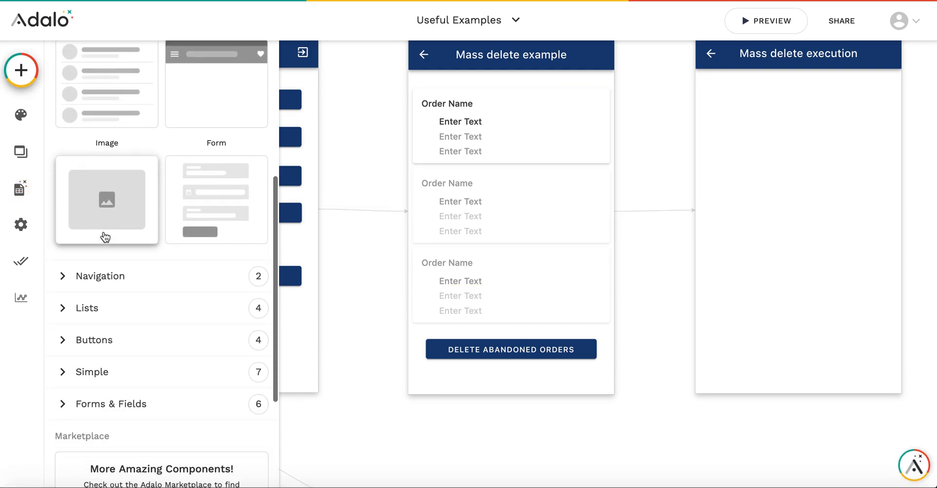
# Add a Toggle to the order card bound to Current Order > To be processed
pyautogui.scroll(-3)
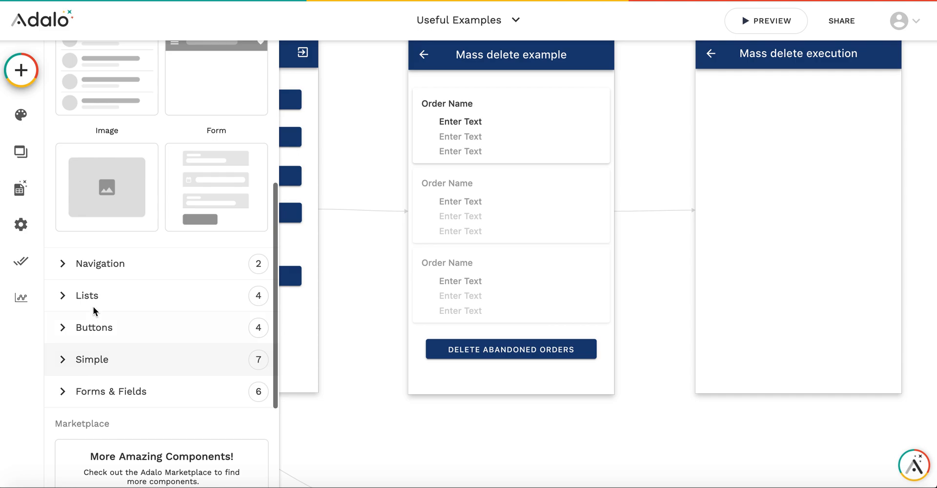
pyautogui.click(94, 327)
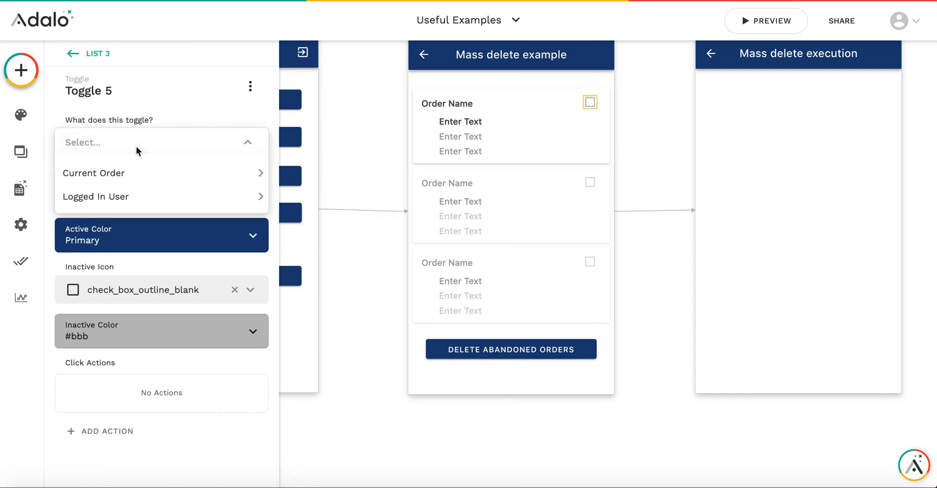
pyautogui.click(94, 173)
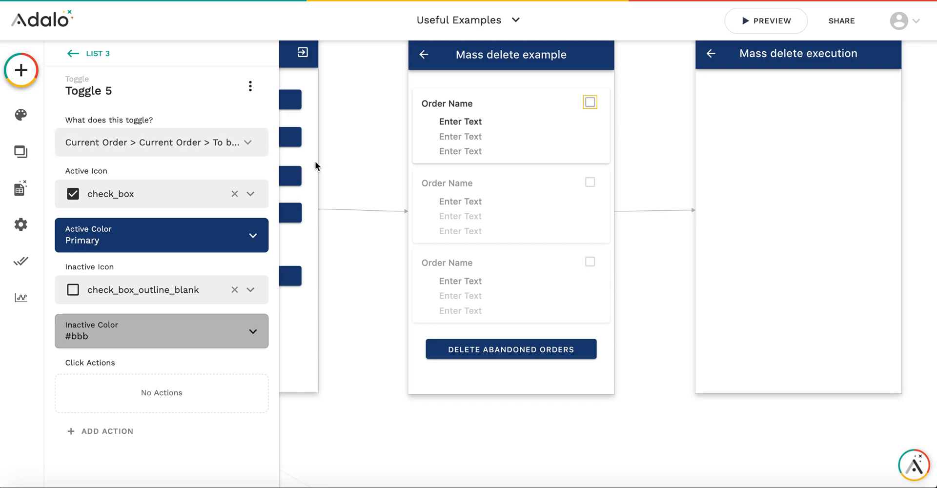
pyautogui.moveTo(393, 158)
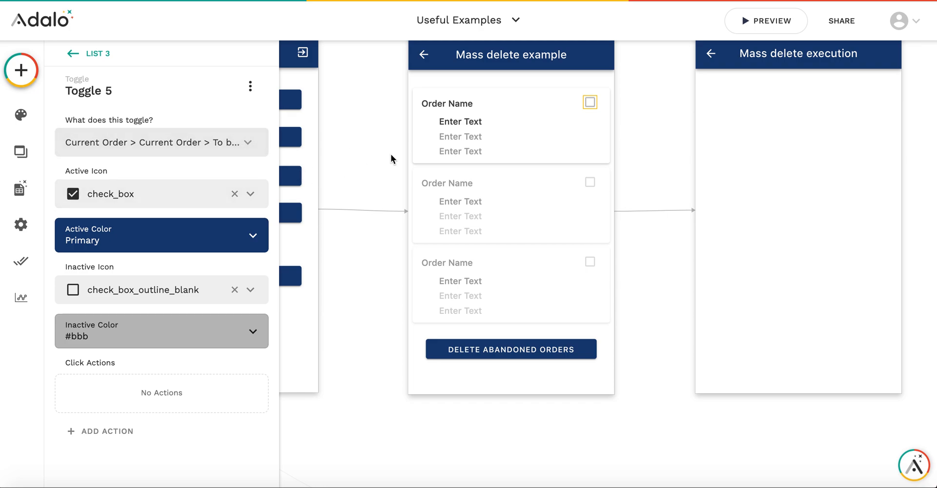
pyautogui.moveTo(315, 147)
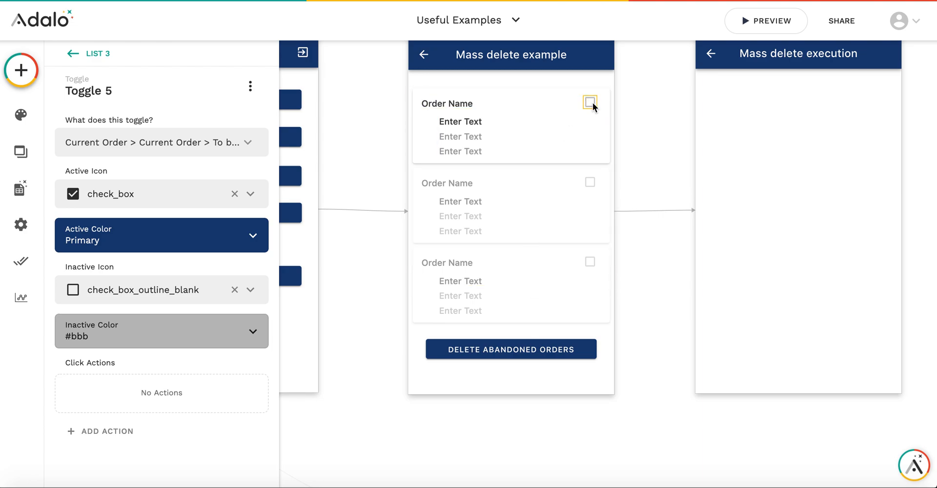
pyautogui.moveTo(507, 368)
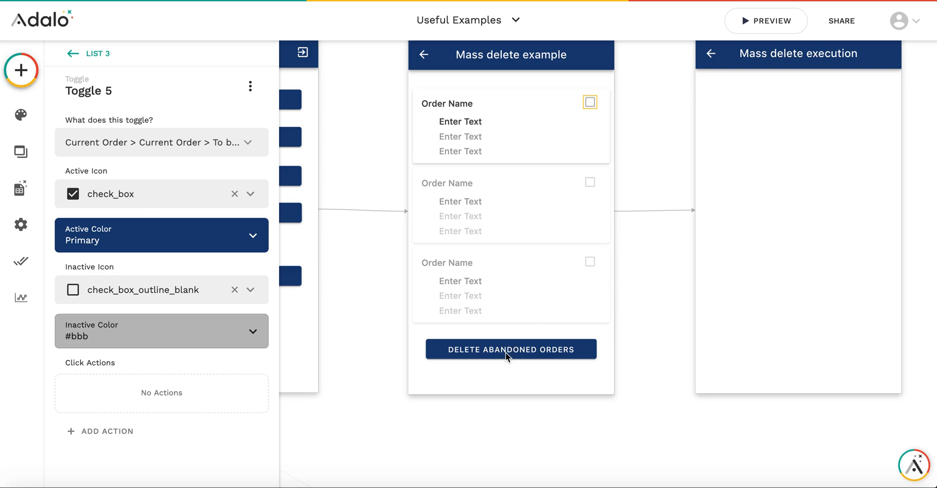
# Change the Delete Abandoned Orders button's text to 'Process!'
pyautogui.click(510, 350)
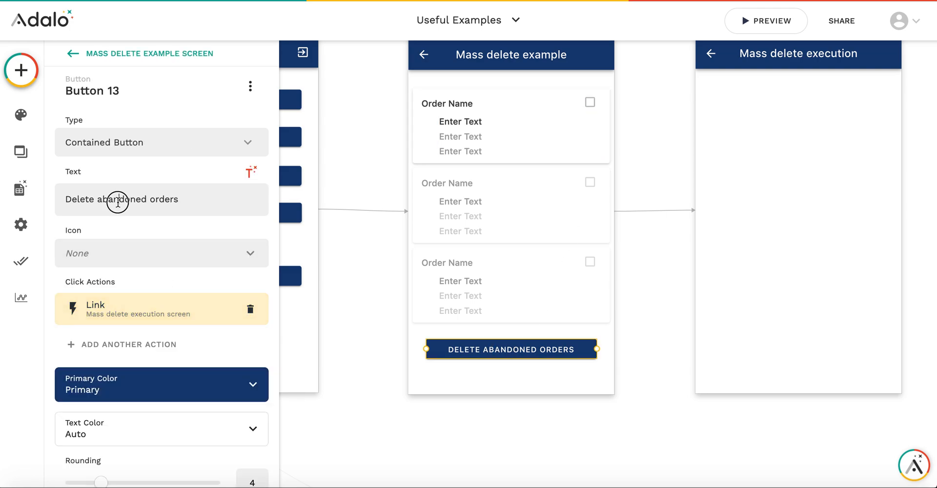
pyautogui.write('Process')
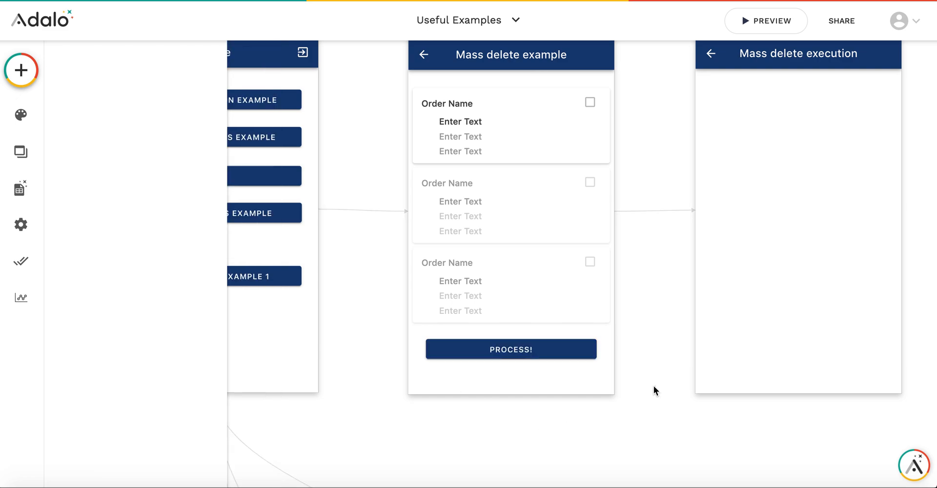
pyautogui.click(511, 349)
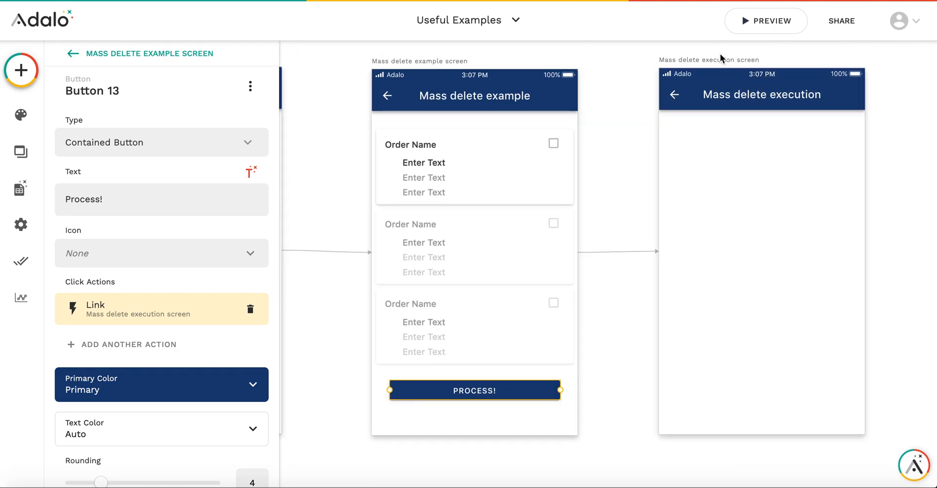
pyautogui.moveTo(621, 184)
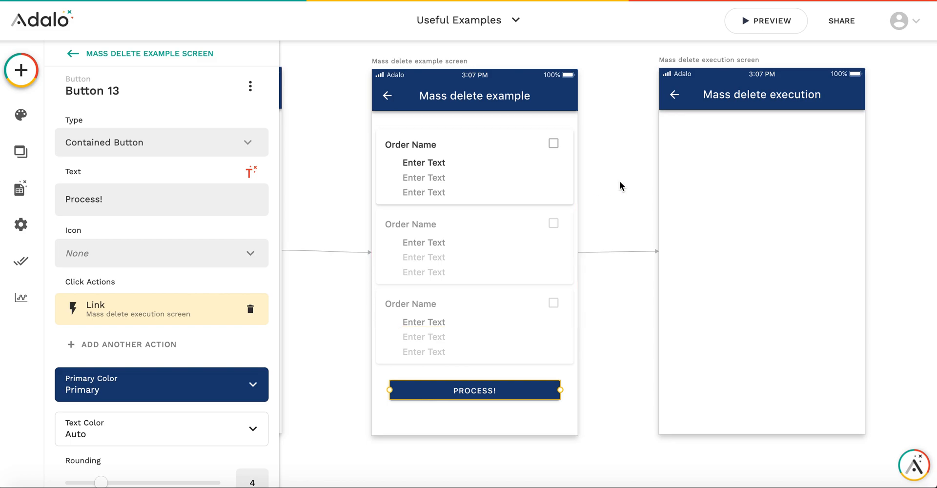
# Filter the execution screen's Orders list to only orders where To be processed Is true
pyautogui.click(487, 172)
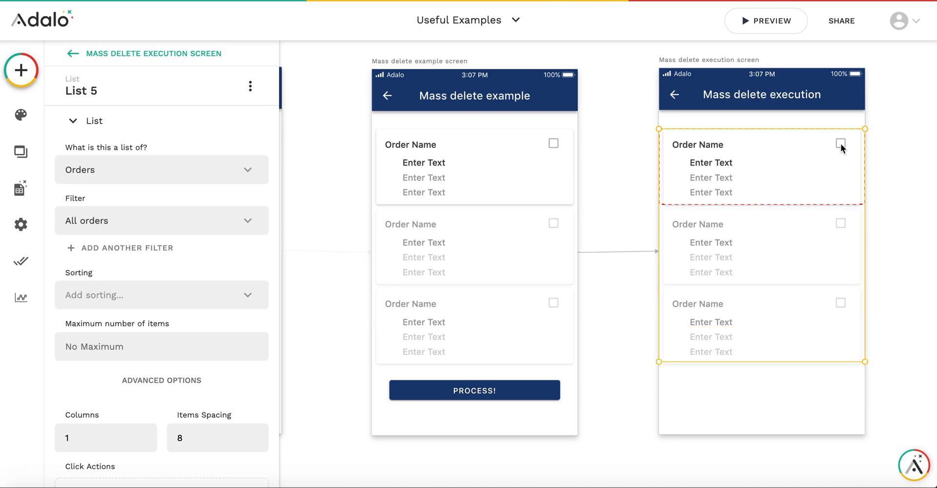
pyautogui.moveTo(820, 145)
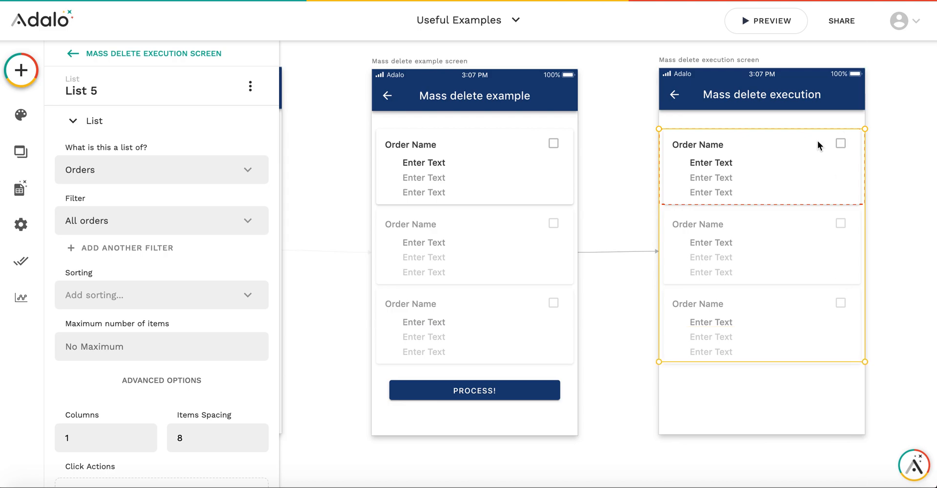
pyautogui.click(840, 143)
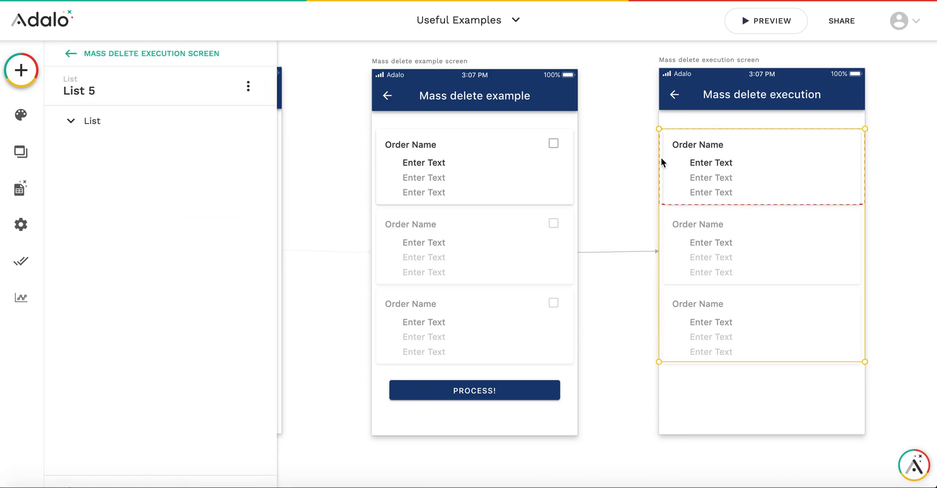
pyautogui.click(92, 121)
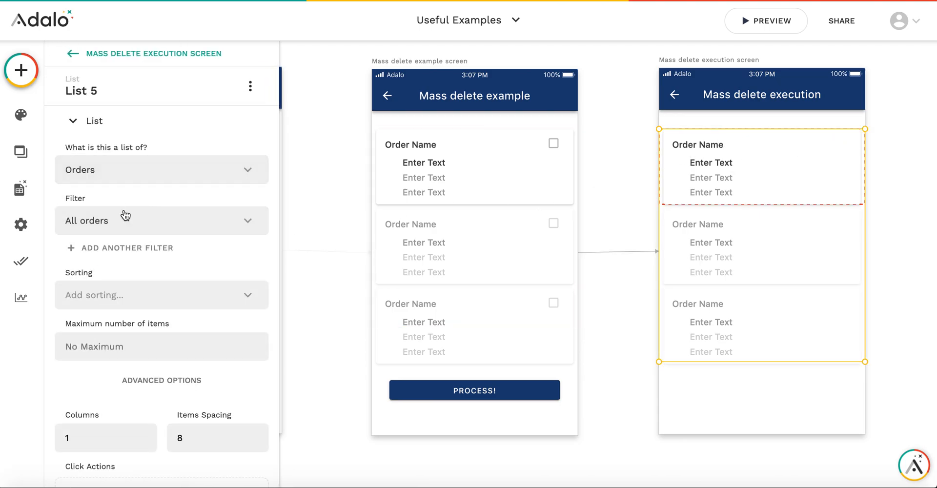
pyautogui.moveTo(120, 227)
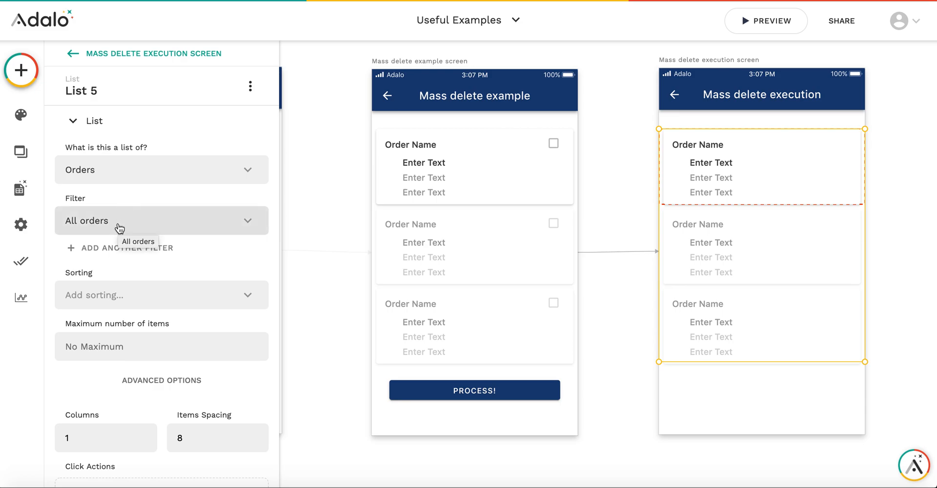
pyautogui.click(161, 220)
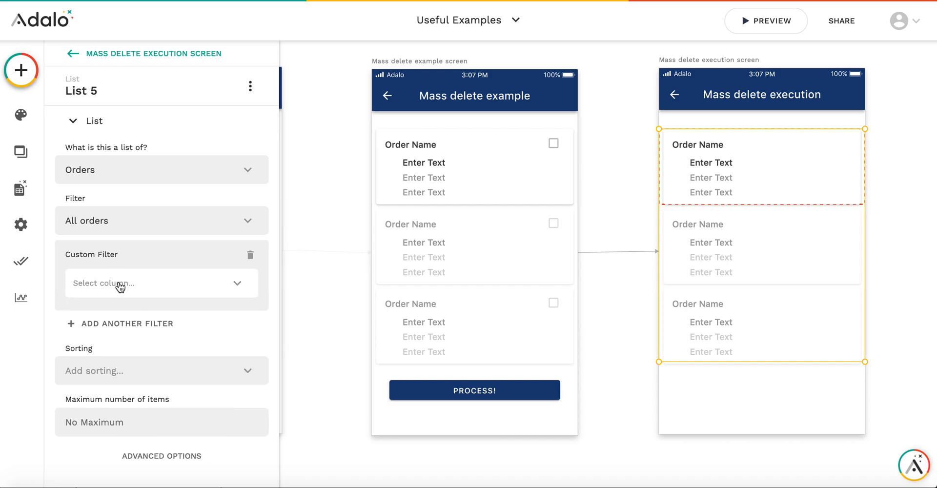
pyautogui.click(161, 283)
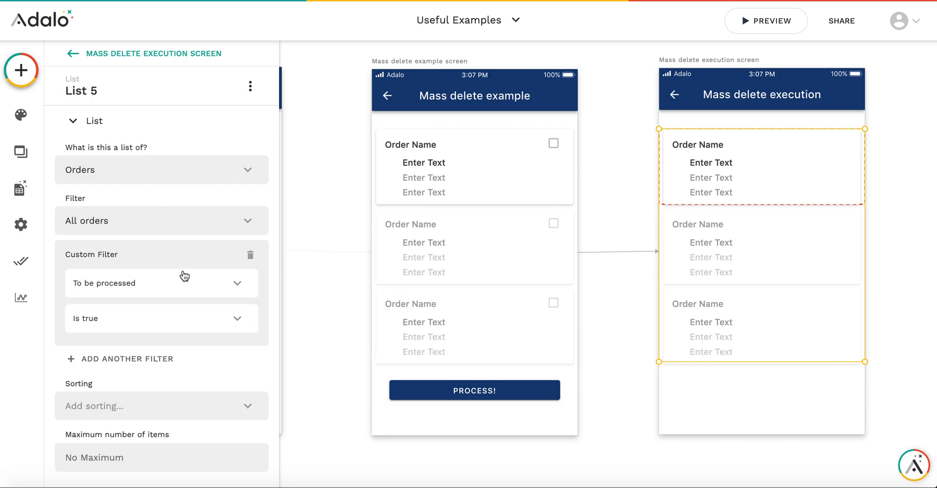
pyautogui.scroll(-3)
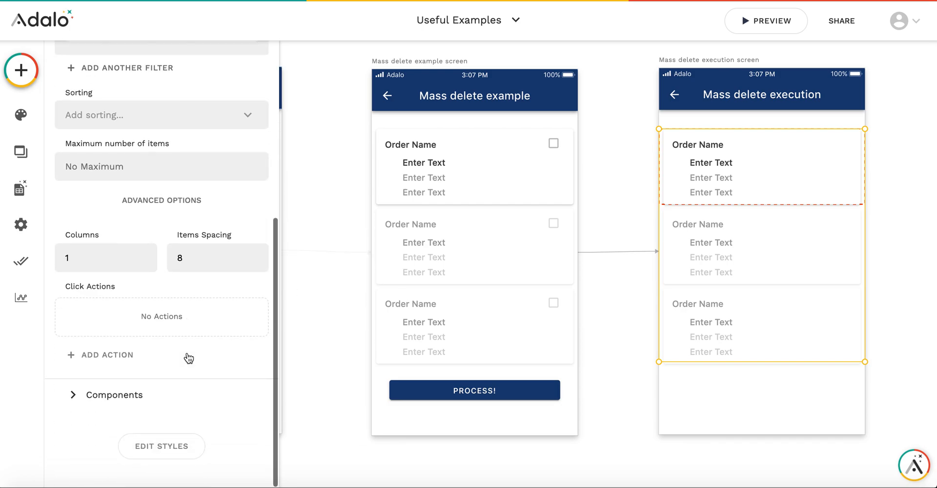
pyautogui.moveTo(713, 171)
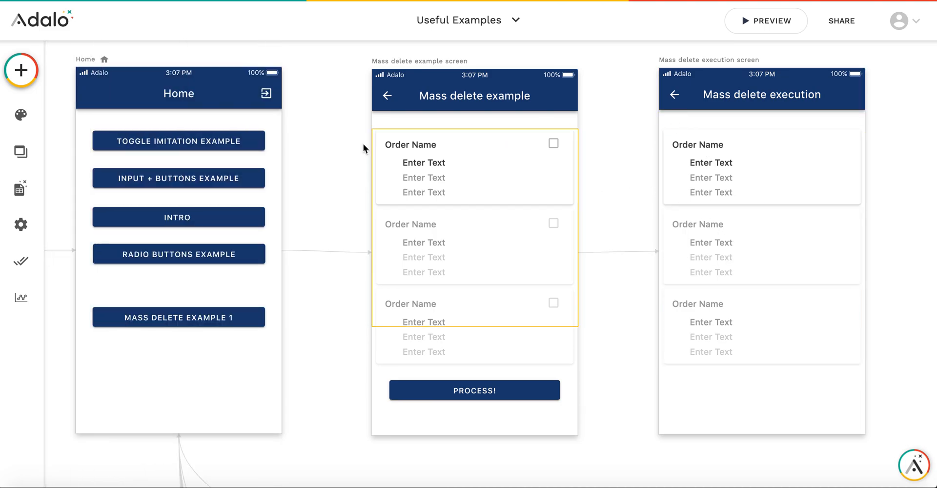
pyautogui.moveTo(20, 151)
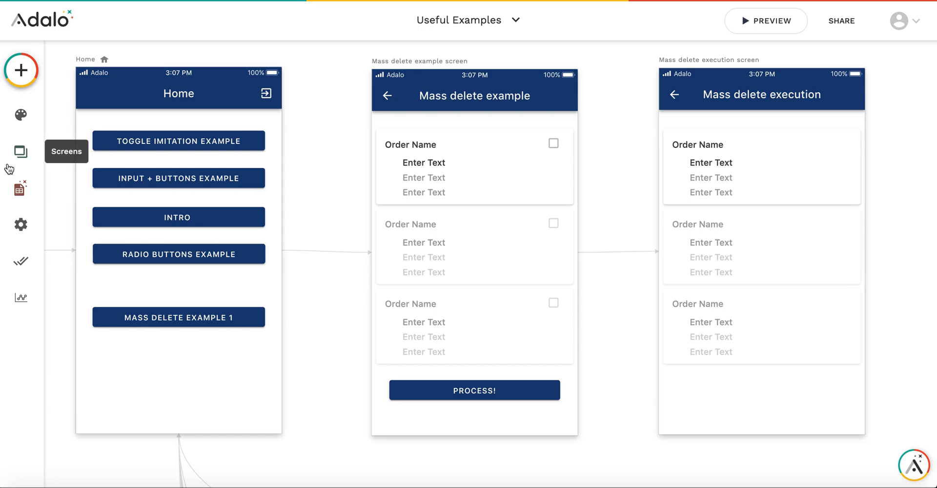
pyautogui.moveTo(19, 74)
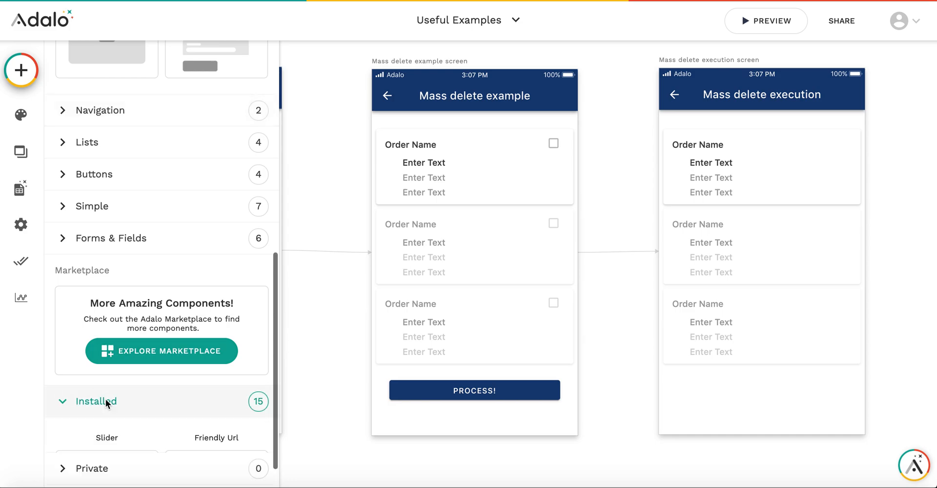
# Drop a Countdown timer into each order item row and shrink its Timer Size
pyautogui.scroll(-3)
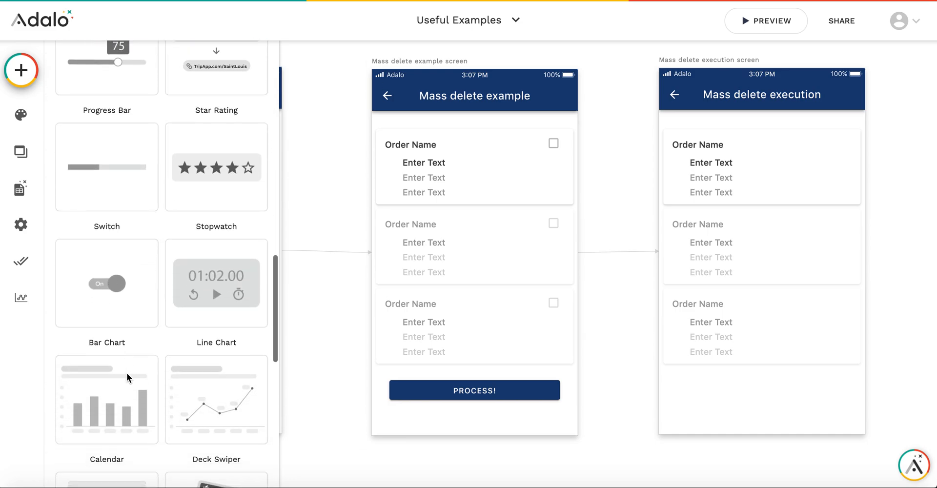
pyautogui.scroll(-3)
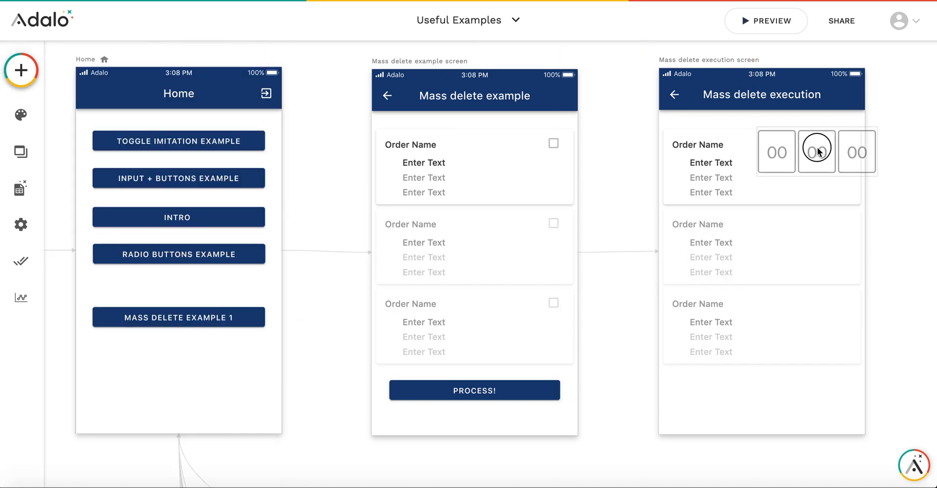
pyautogui.click(816, 150)
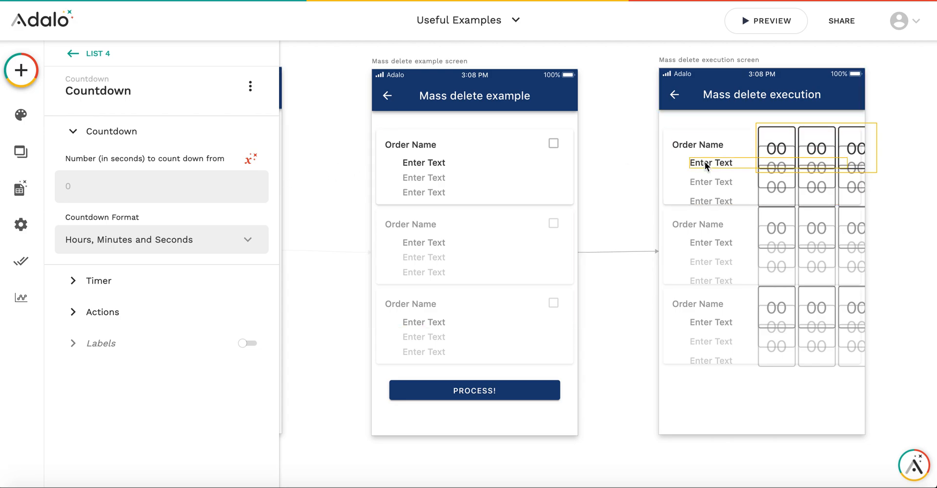
pyautogui.moveTo(706, 184)
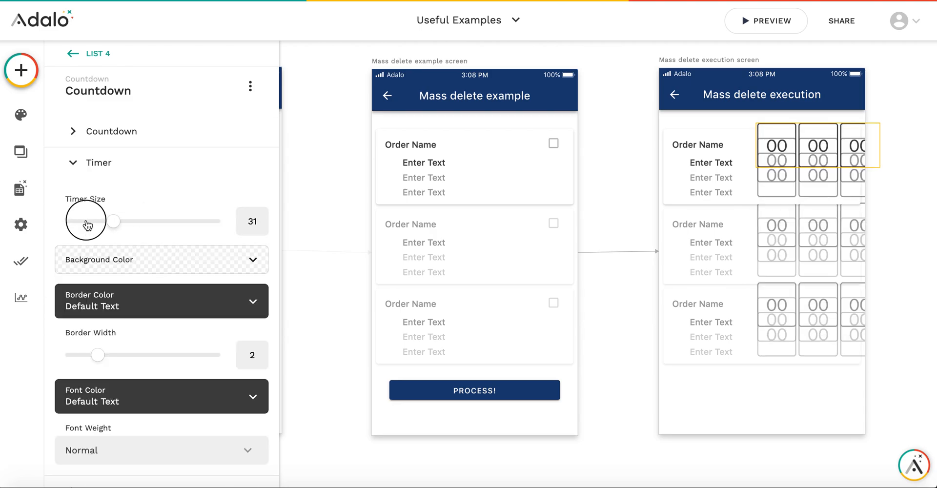
pyautogui.moveTo(113, 221); pyautogui.dragTo(81, 221)
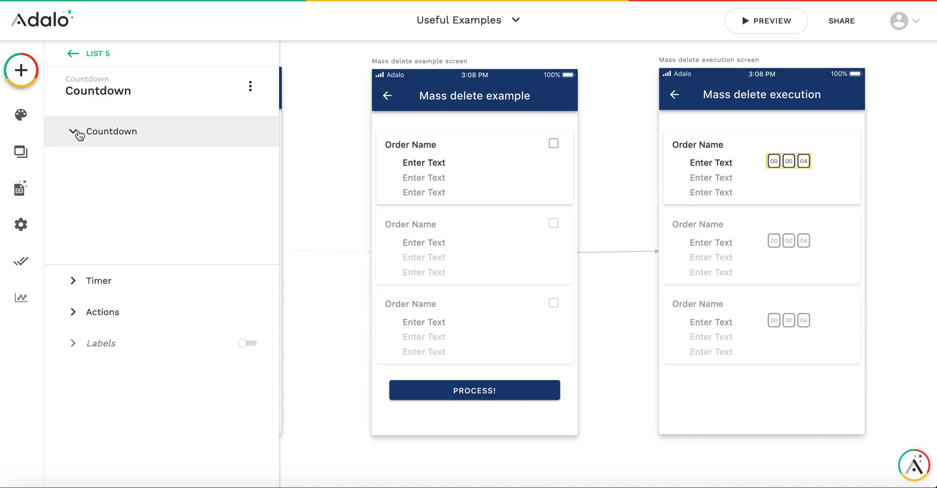
# Make the countdown start from 4 and show Only seconds
pyautogui.click(76, 131)
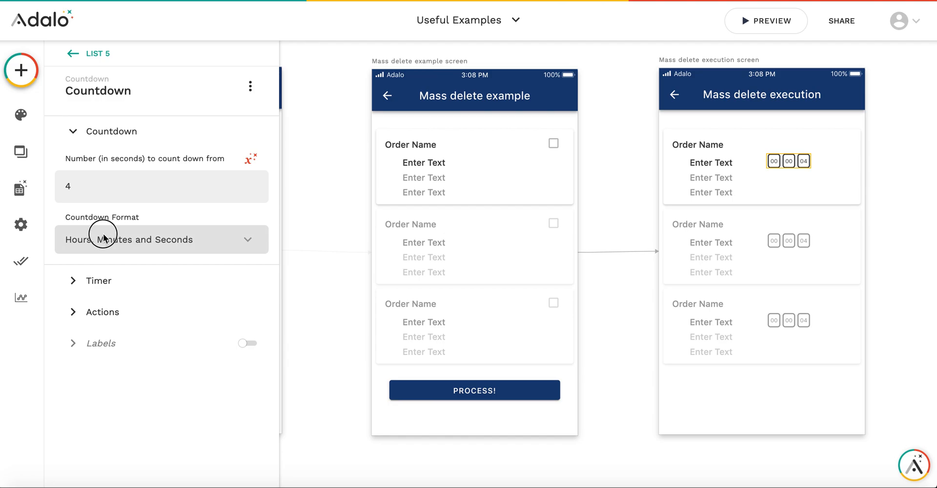
pyautogui.click(161, 239)
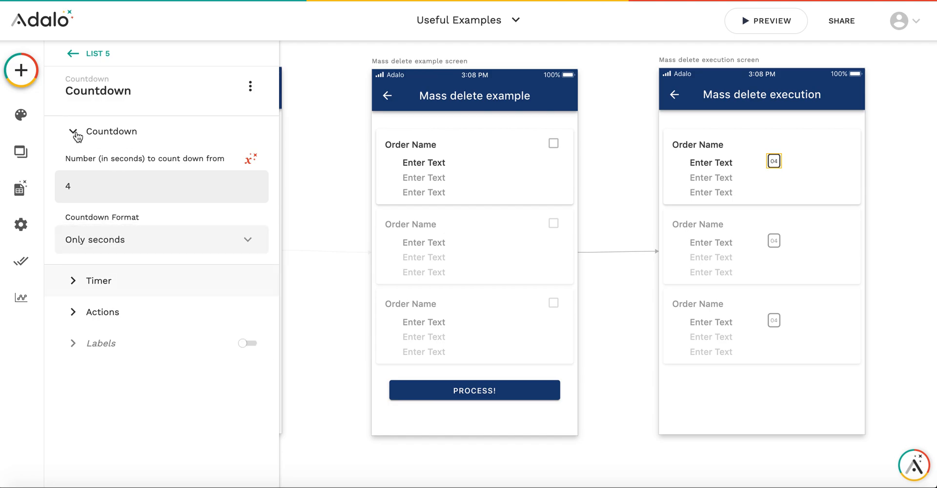
pyautogui.click(112, 131)
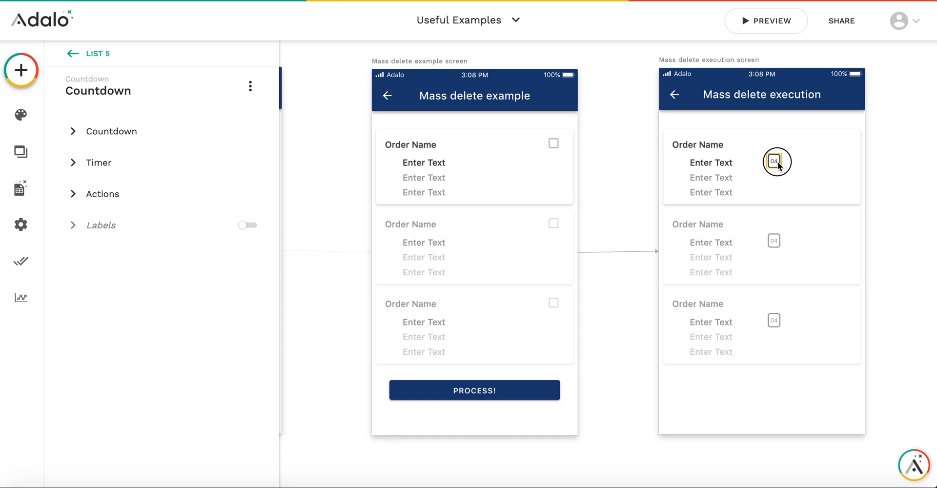
pyautogui.click(777, 162)
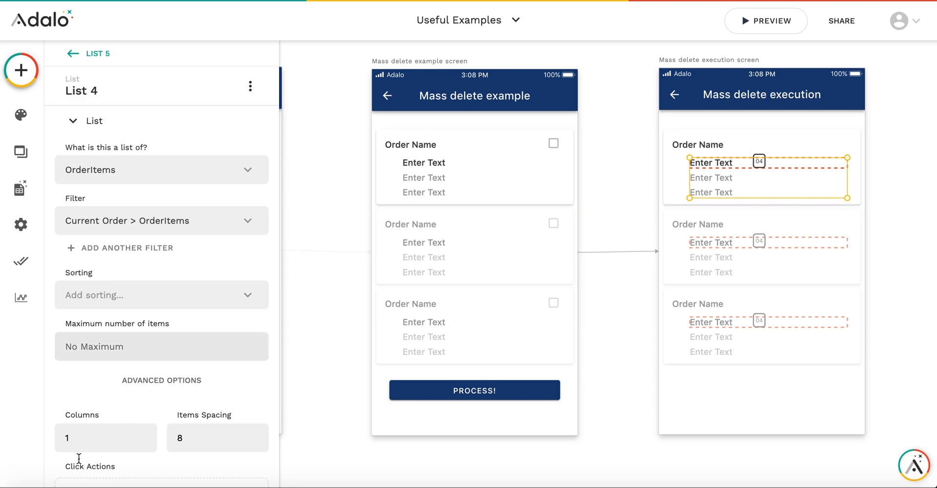
# Set the order items list spacing to 17, then select the order item countdown
pyautogui.click(258, 358)
pyautogui.write('17')
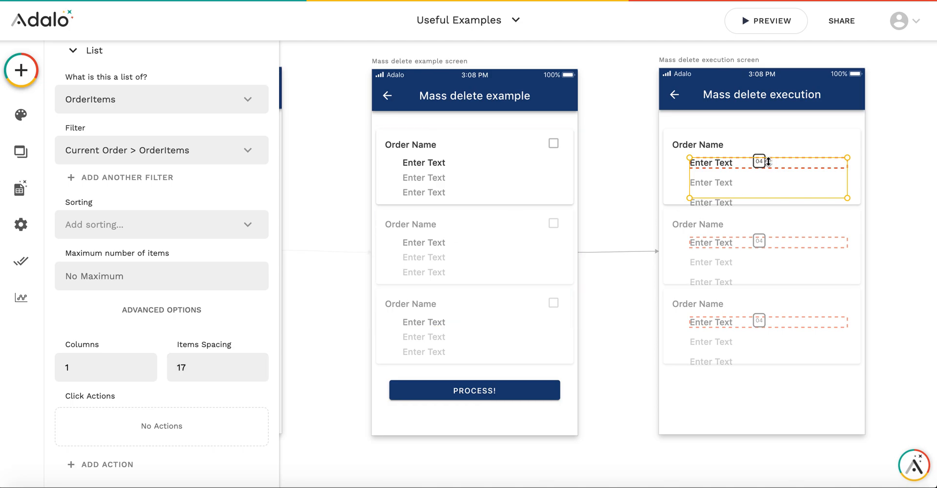
pyautogui.click(758, 162)
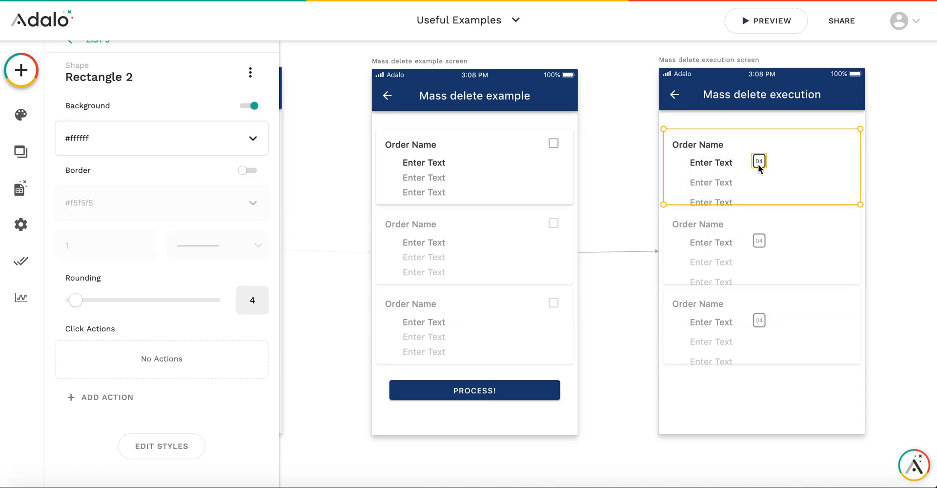
pyautogui.click(757, 162)
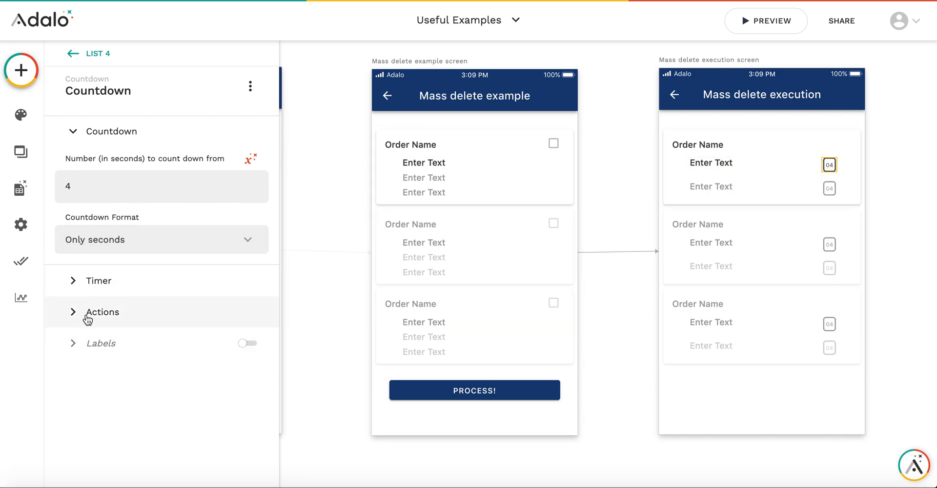
# Add a Countdown Finished action that deletes the current OrderItem
pyautogui.click(101, 312)
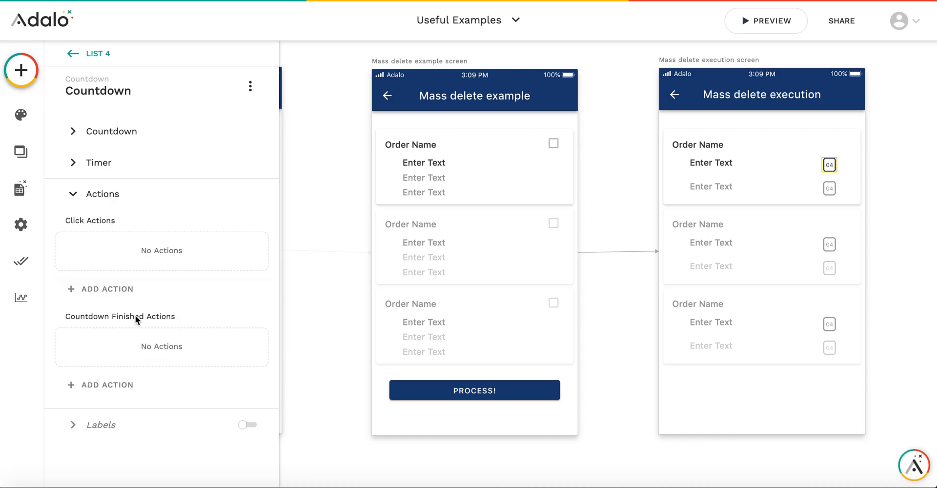
pyautogui.moveTo(110, 298)
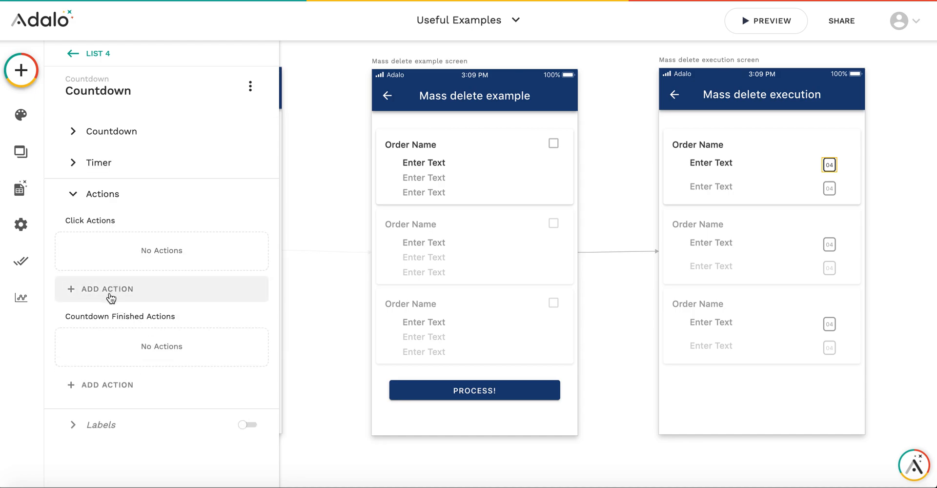
pyautogui.click(106, 289)
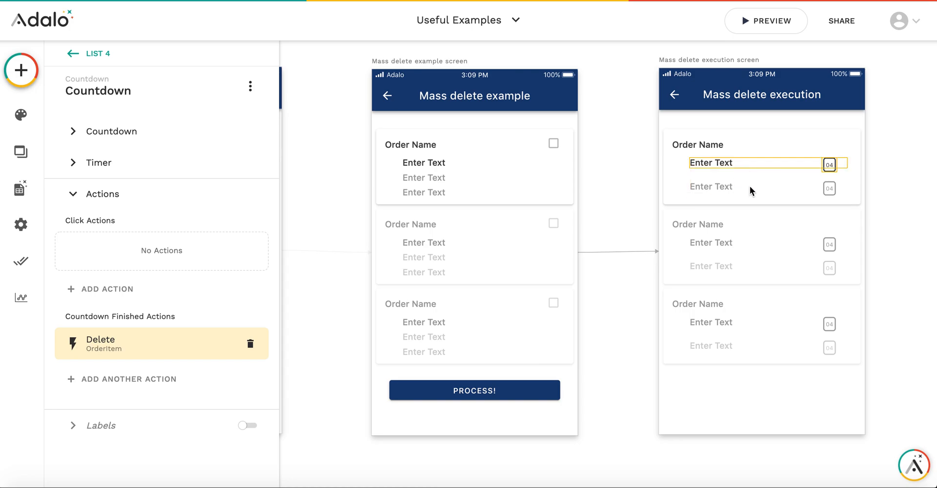
pyautogui.click(726, 164)
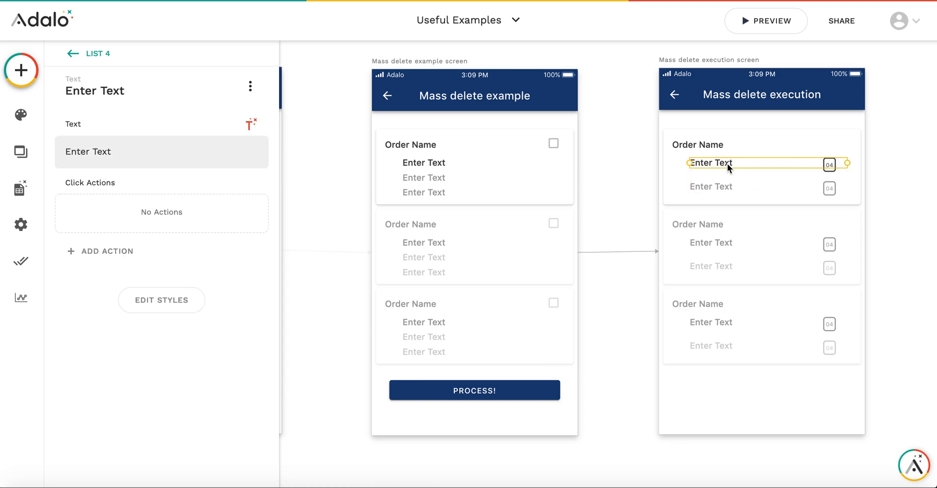
pyautogui.moveTo(906, 181)
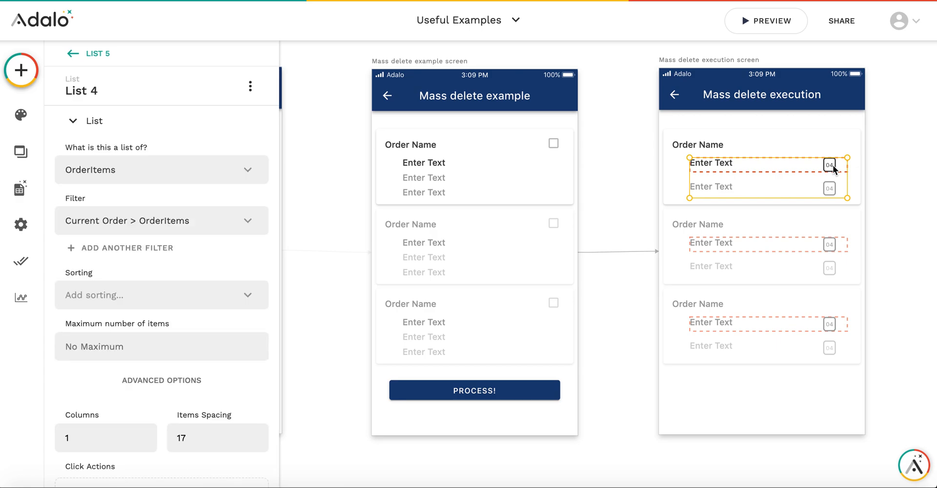
# Duplicate the countdown into the order card as Countdown 2 starting from 8 seconds
pyautogui.click(830, 165)
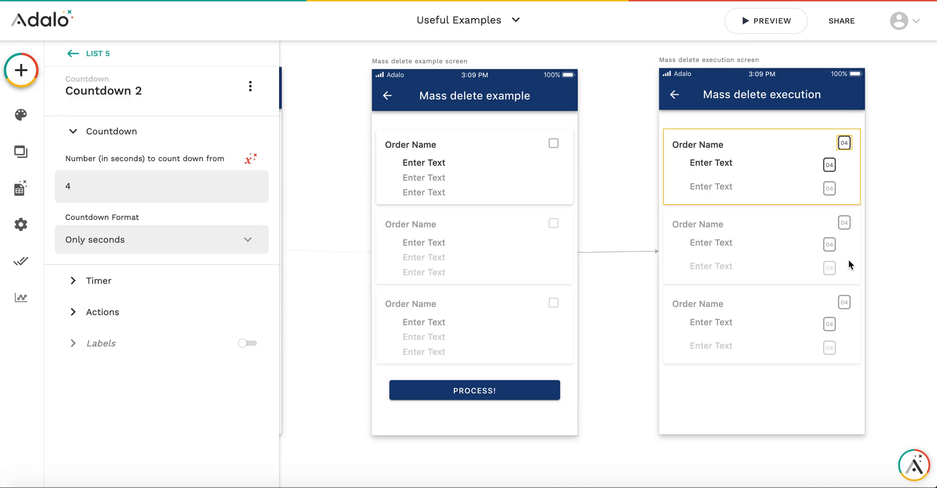
pyautogui.moveTo(844, 243)
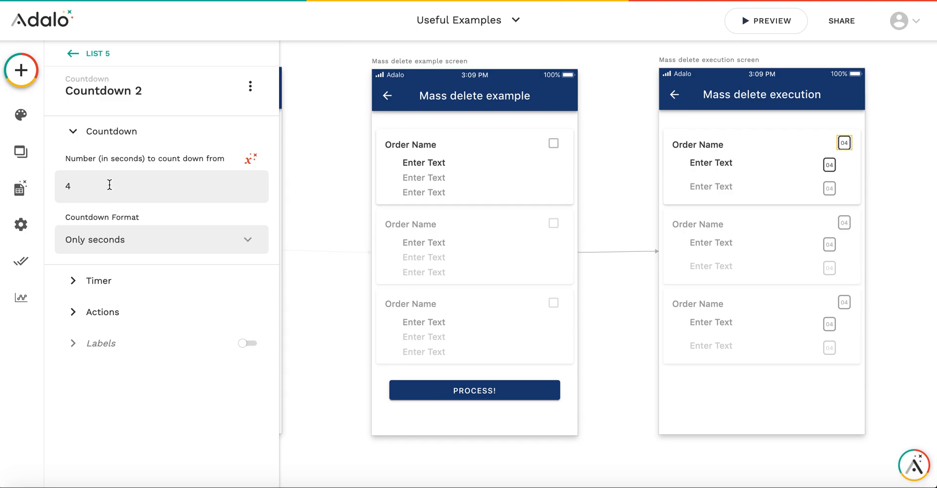
pyautogui.write('8')
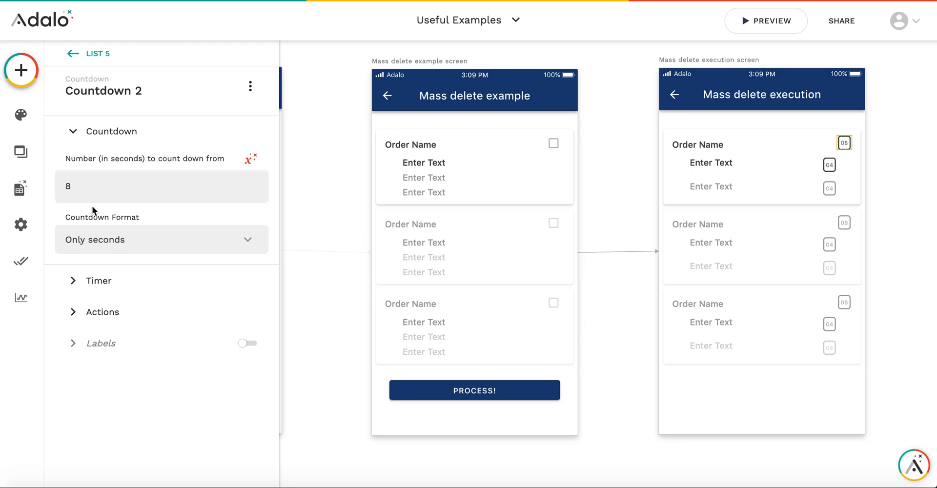
pyautogui.moveTo(96, 287)
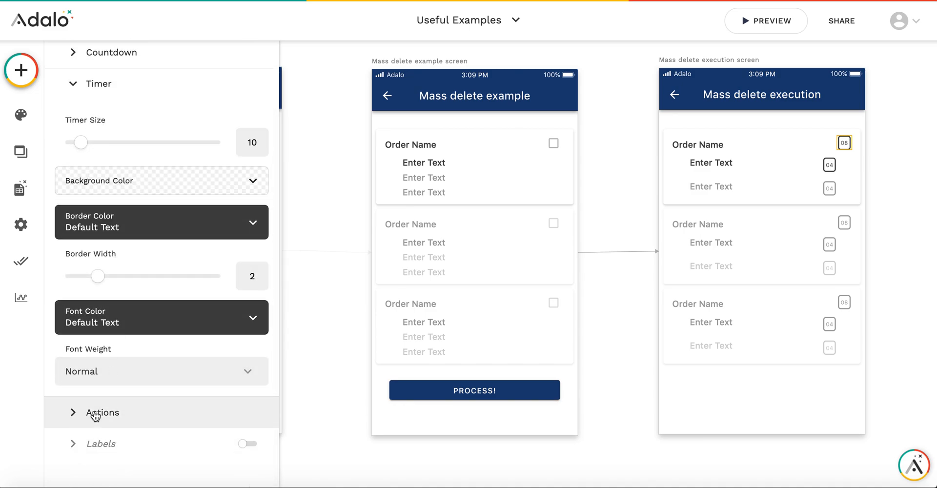
# Make Countdown 2 delete the current Order when it finishes and close its settings
pyautogui.click(102, 413)
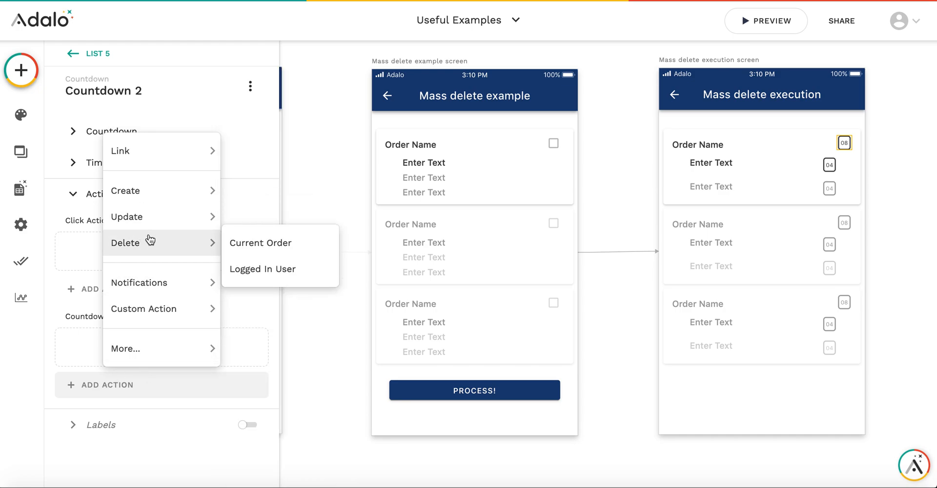
pyautogui.click(260, 243)
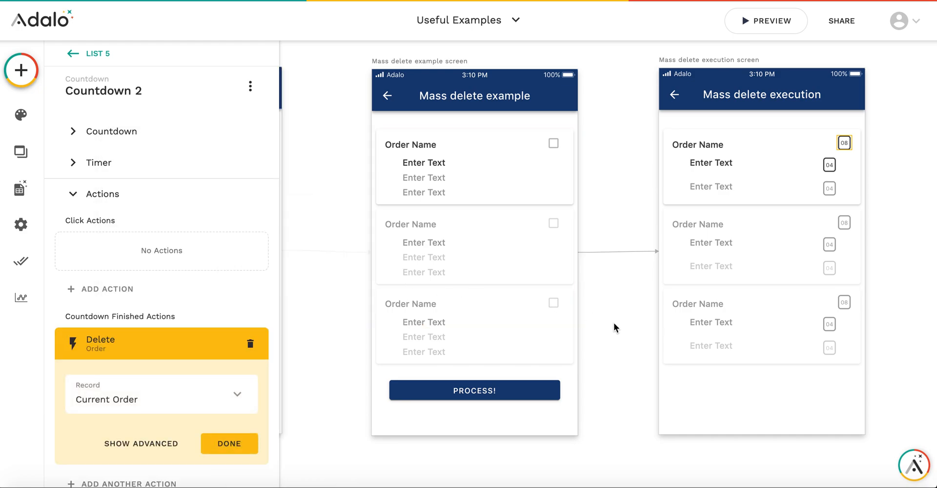
pyautogui.scroll(-3)
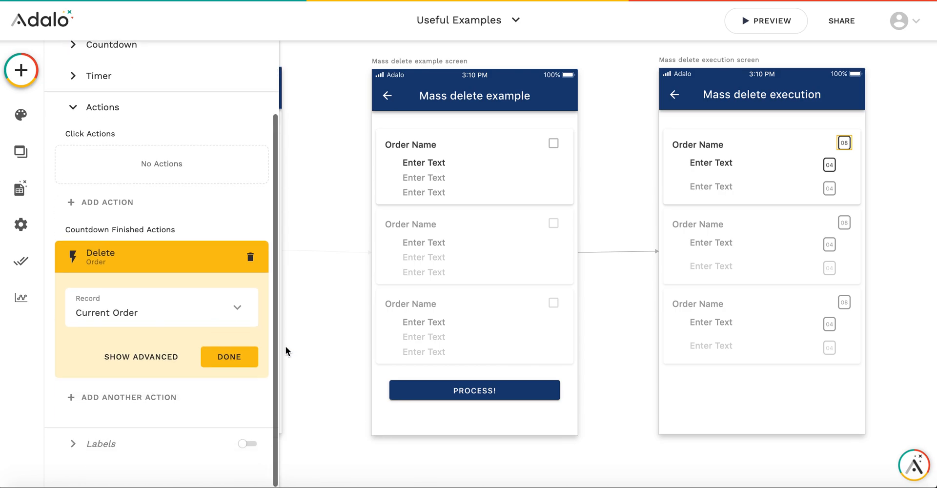
pyautogui.click(228, 357)
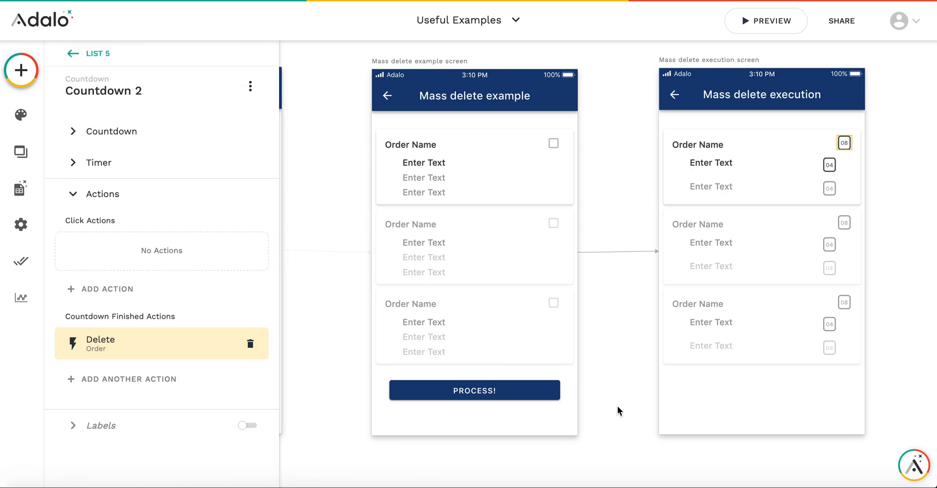
pyautogui.click(70, 54)
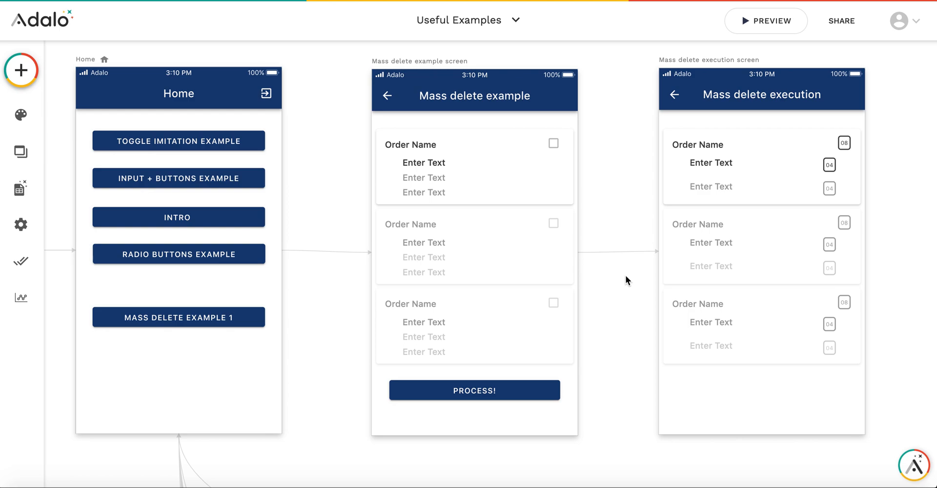
pyautogui.moveTo(749, 24)
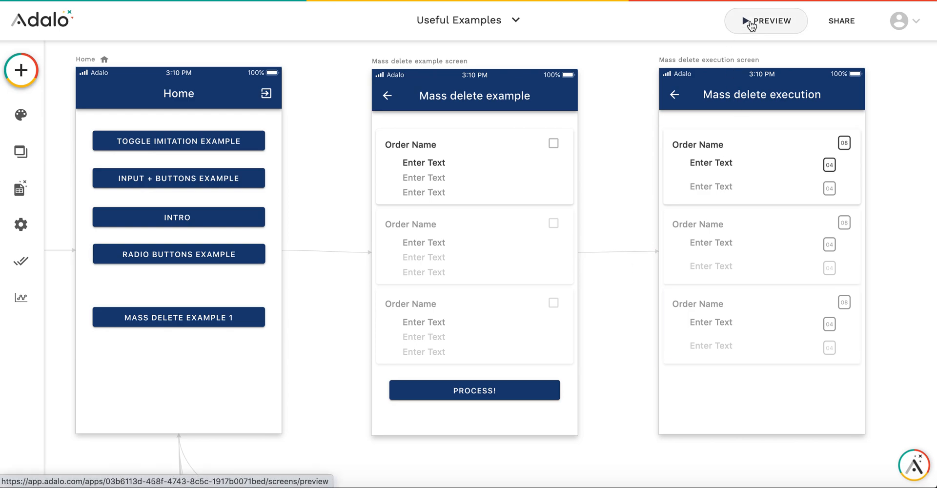
# Preview the app and open the Mass delete example screen listing the five orders
pyautogui.click(766, 20)
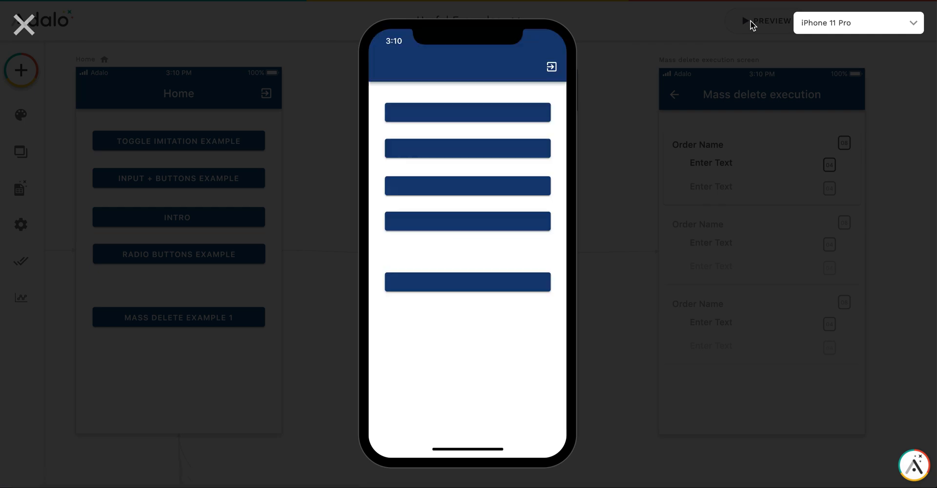
pyautogui.click(464, 283)
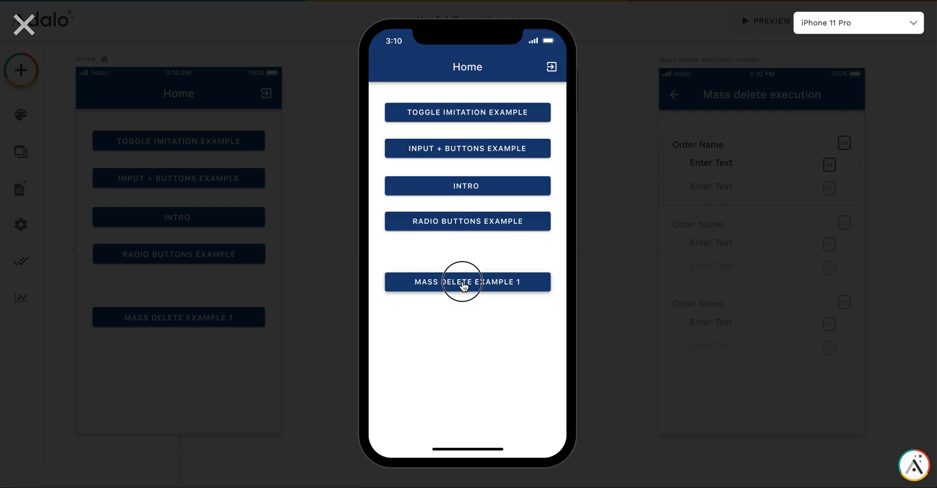
pyautogui.click(464, 282)
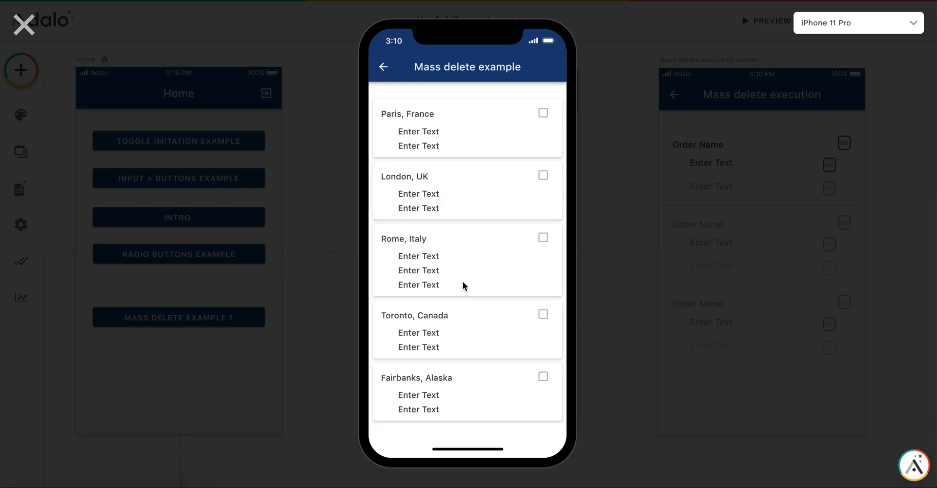
pyautogui.moveTo(416, 137)
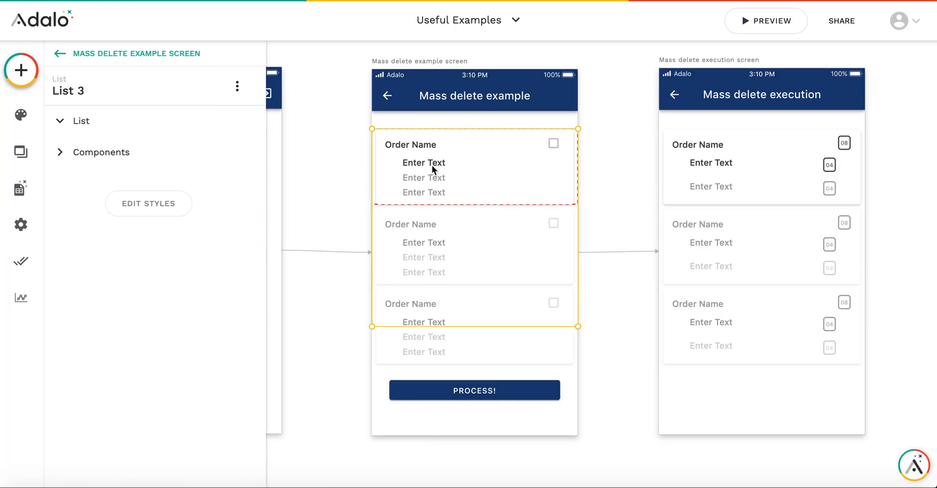
# Bind the example screen's item text to Current OrderItem > item name
pyautogui.click(424, 163)
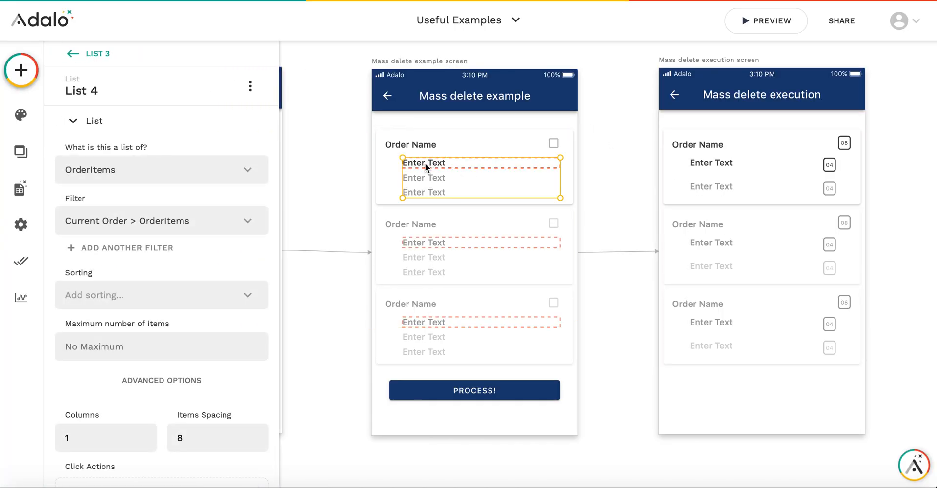
pyautogui.click(423, 164)
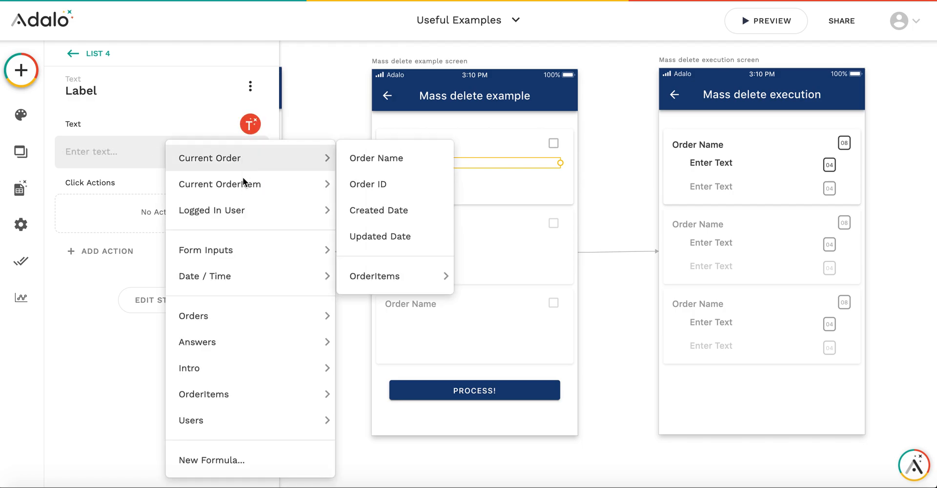
pyautogui.click(375, 276)
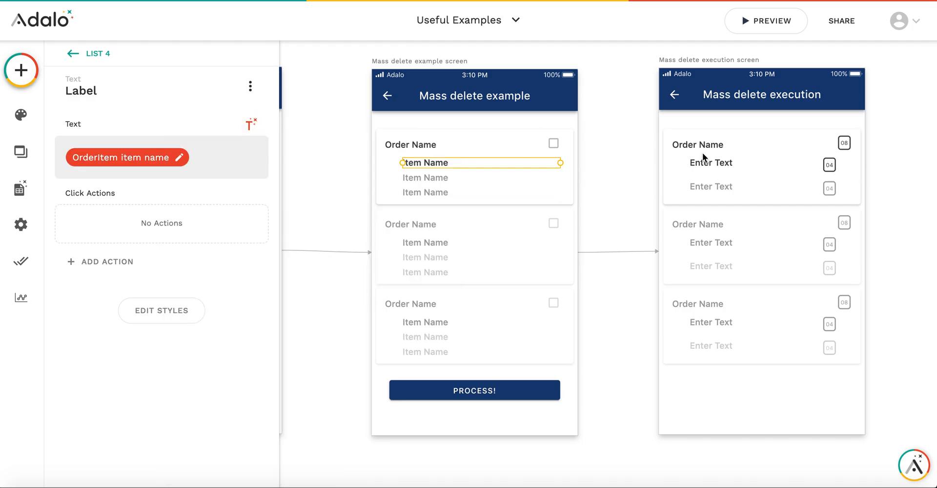
# Bind the execution screen's item text to Current OrderItem > item name and preview again
pyautogui.click(711, 163)
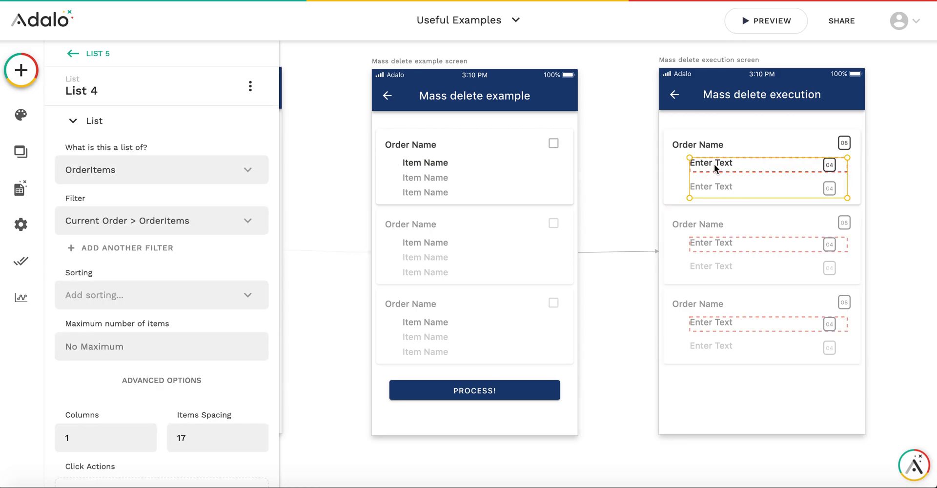
pyautogui.click(711, 163)
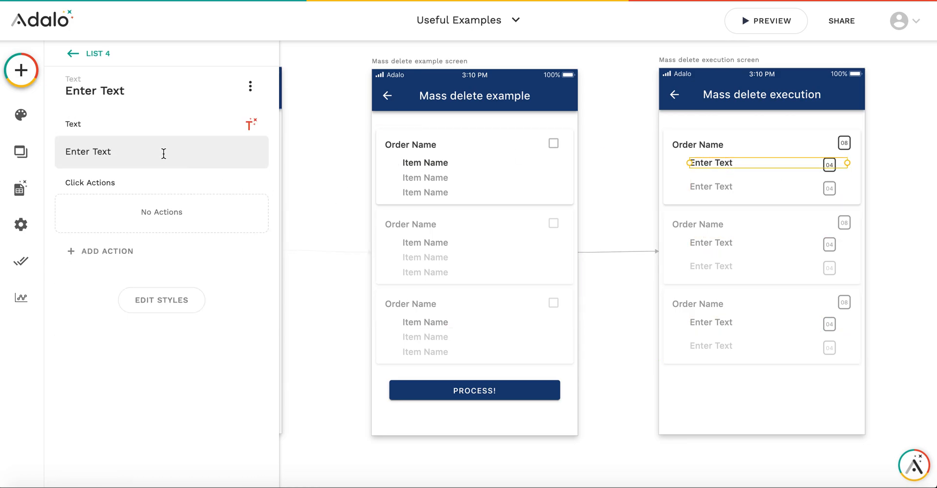
pyautogui.click(247, 124)
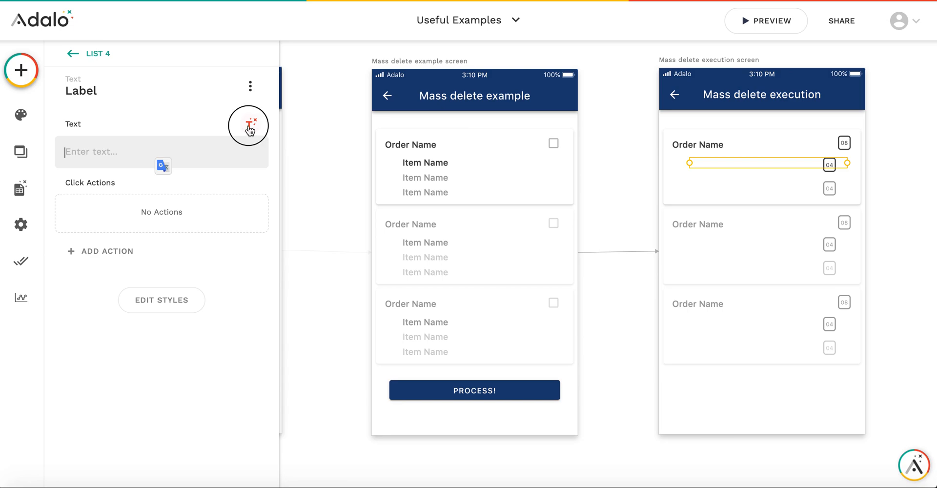
pyautogui.click(249, 125)
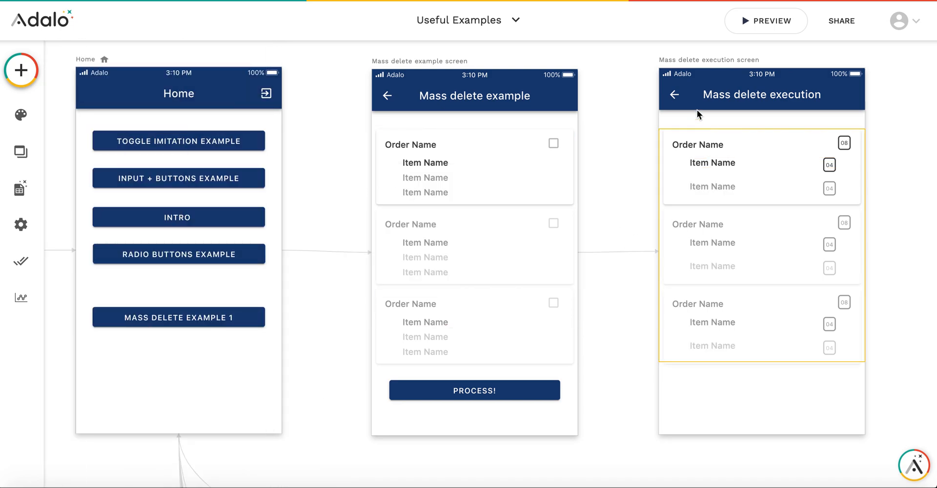
pyautogui.click(766, 21)
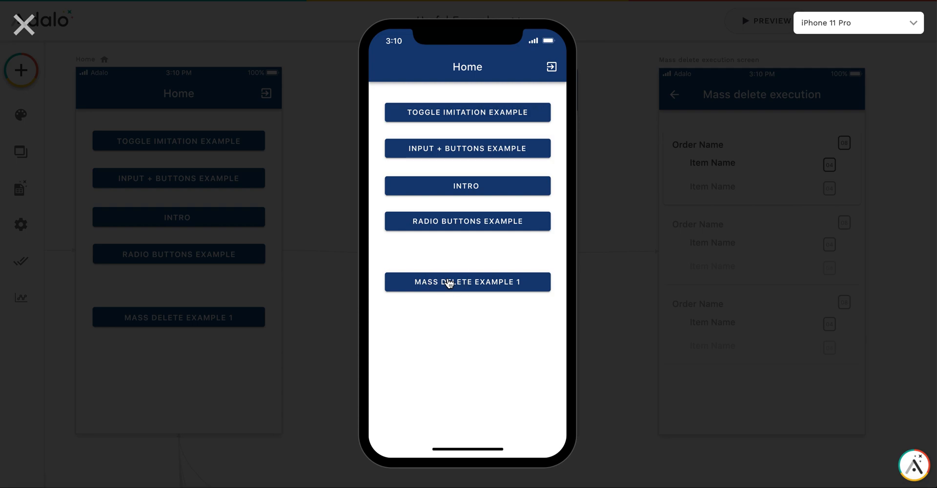
# Open the Mass delete example in preview and review the orders with their food items
pyautogui.click(468, 282)
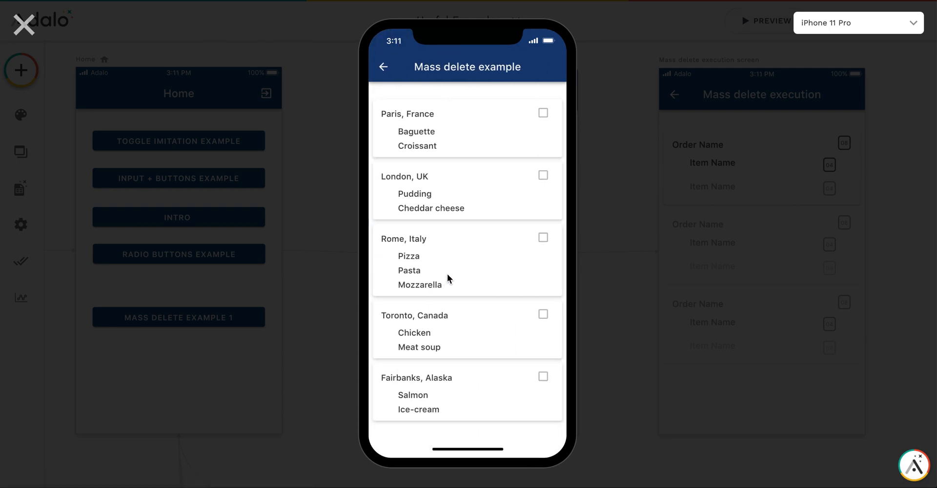
pyautogui.scroll(-3)
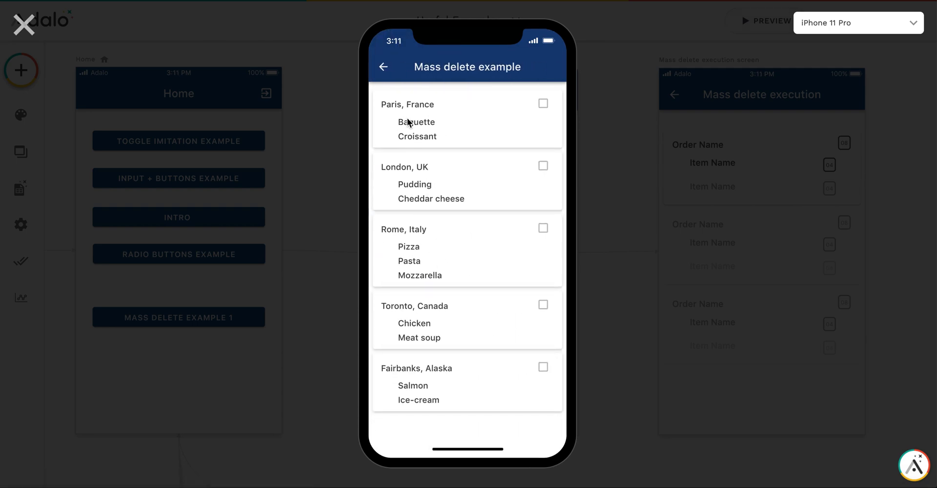
pyautogui.scroll(-3)
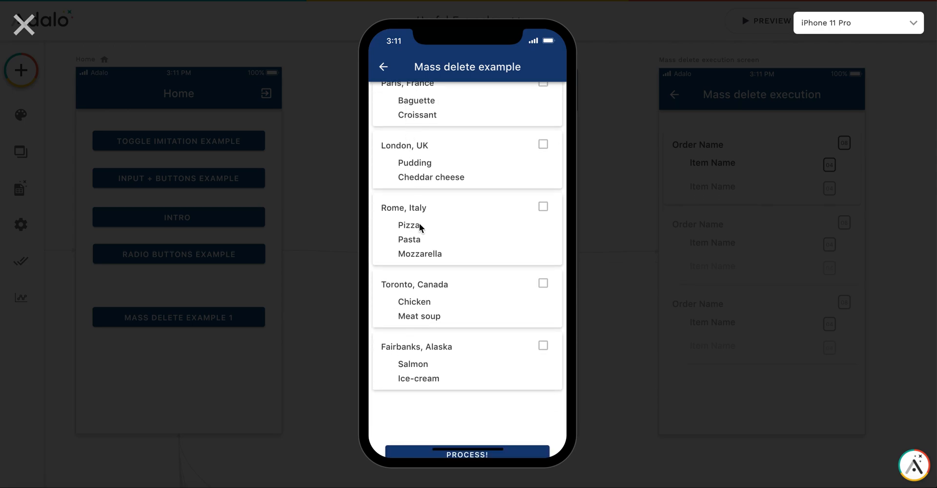
pyautogui.scroll(-3)
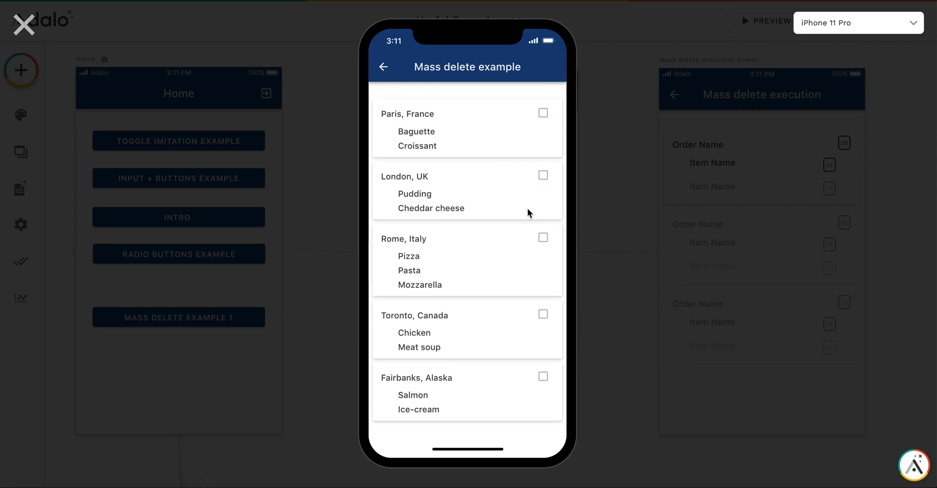
pyautogui.scroll(-3)
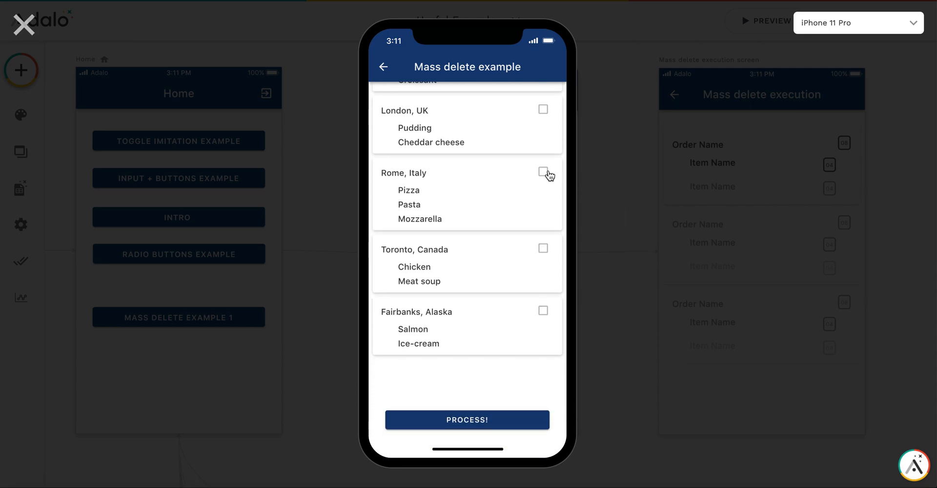
# Check the Rome, Italy and Toronto, Canada orders and press Process!
pyautogui.click(542, 172)
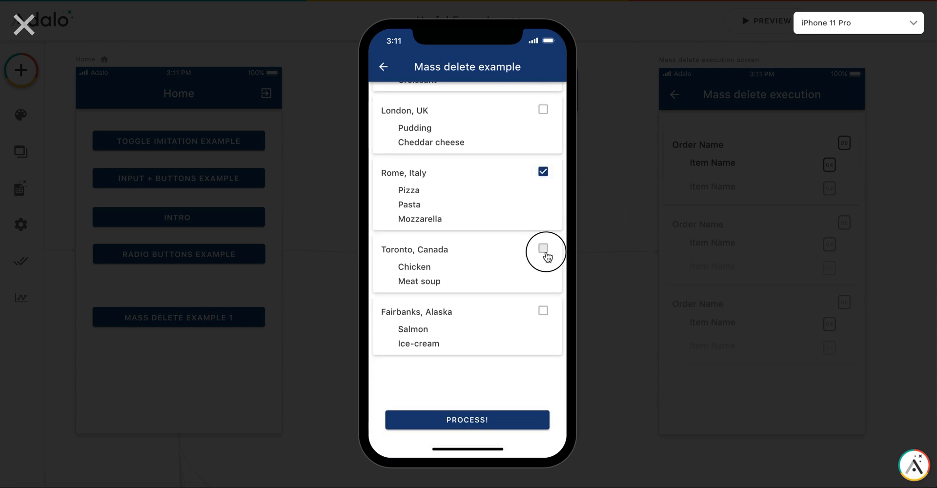
pyautogui.click(543, 248)
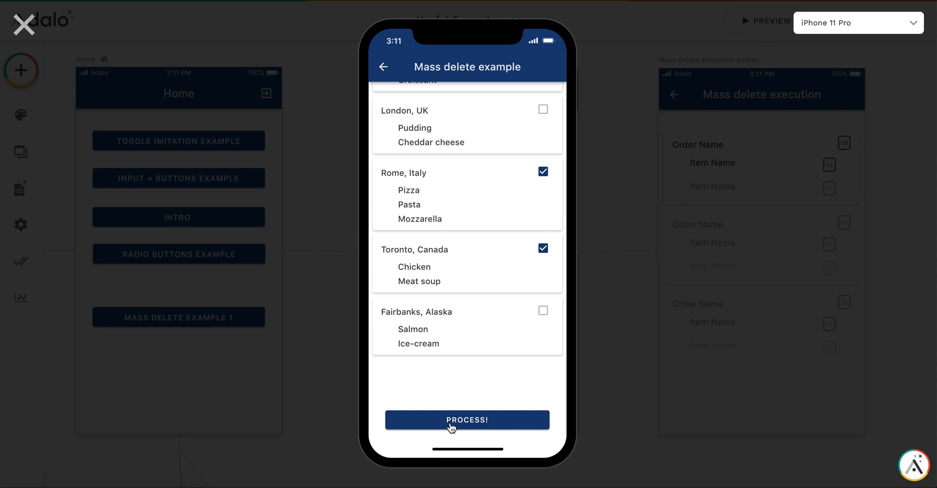
pyautogui.click(468, 420)
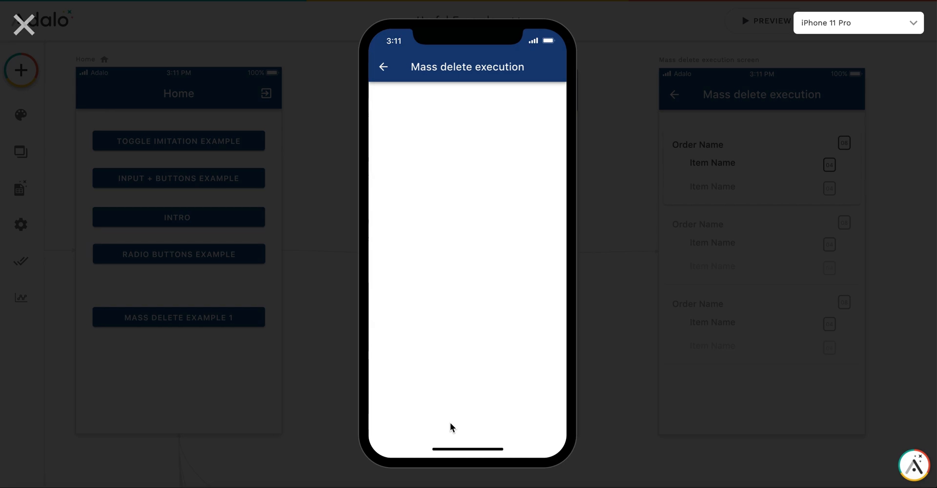
pyautogui.moveTo(386, 68)
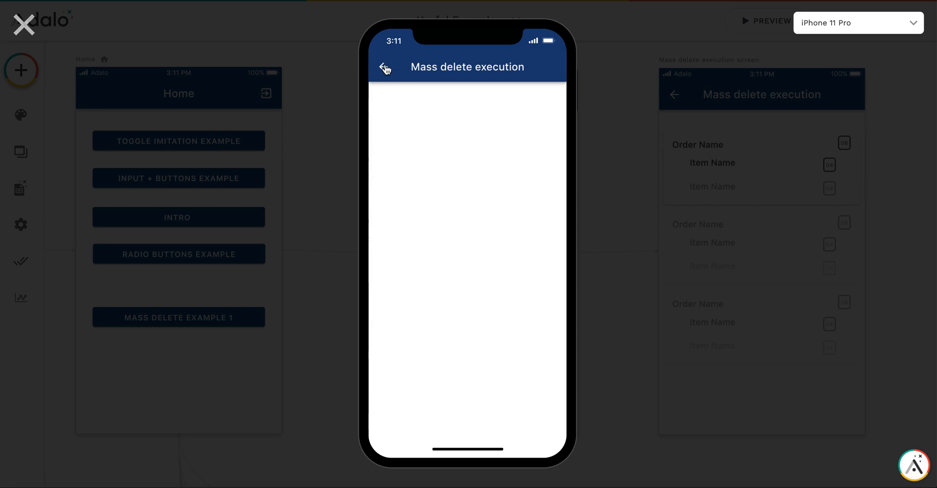
# Return to the example screen after the countdowns finish; Rome and Toronto are deleted
pyautogui.click(384, 66)
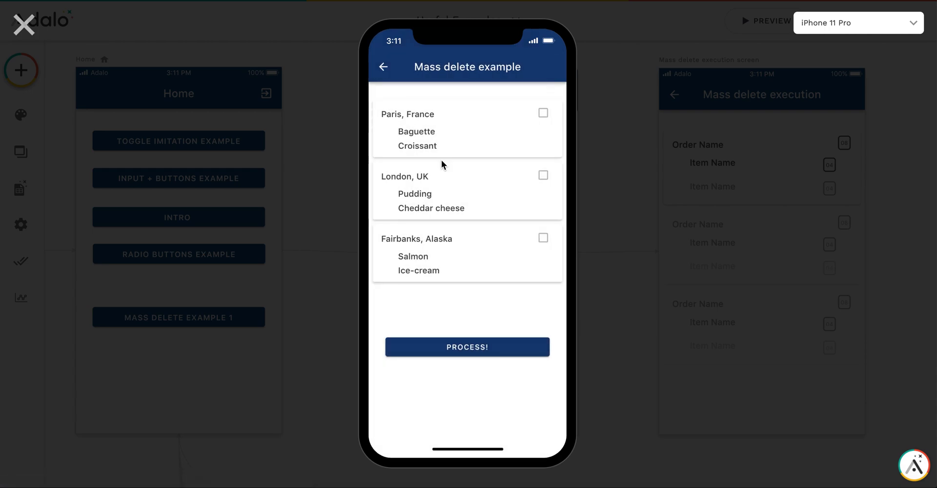
pyautogui.moveTo(455, 266)
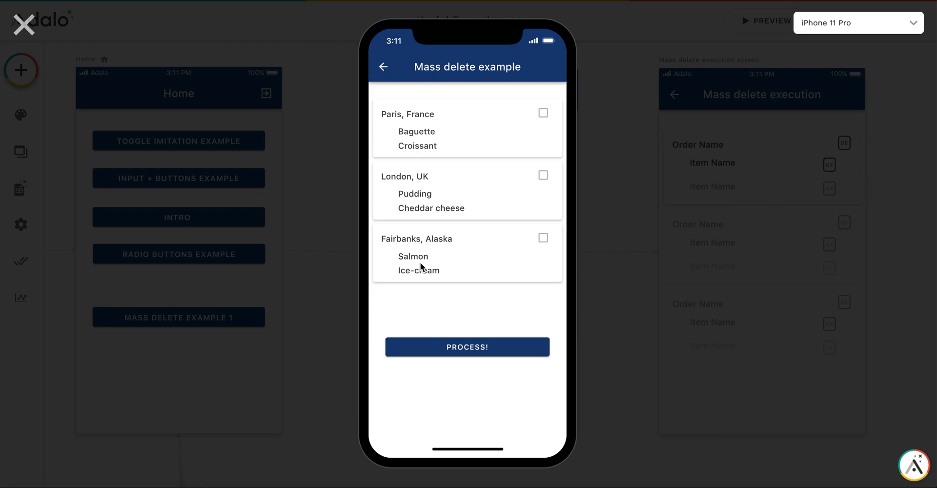
pyautogui.moveTo(494, 148)
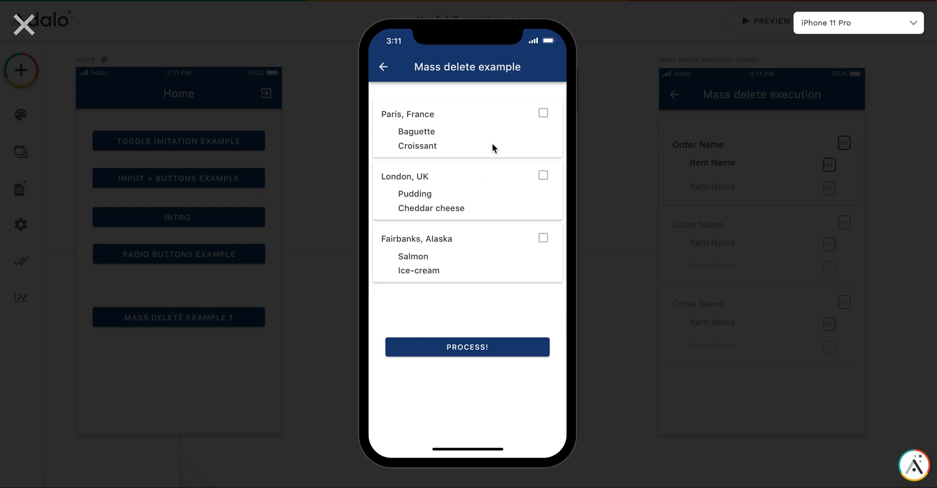